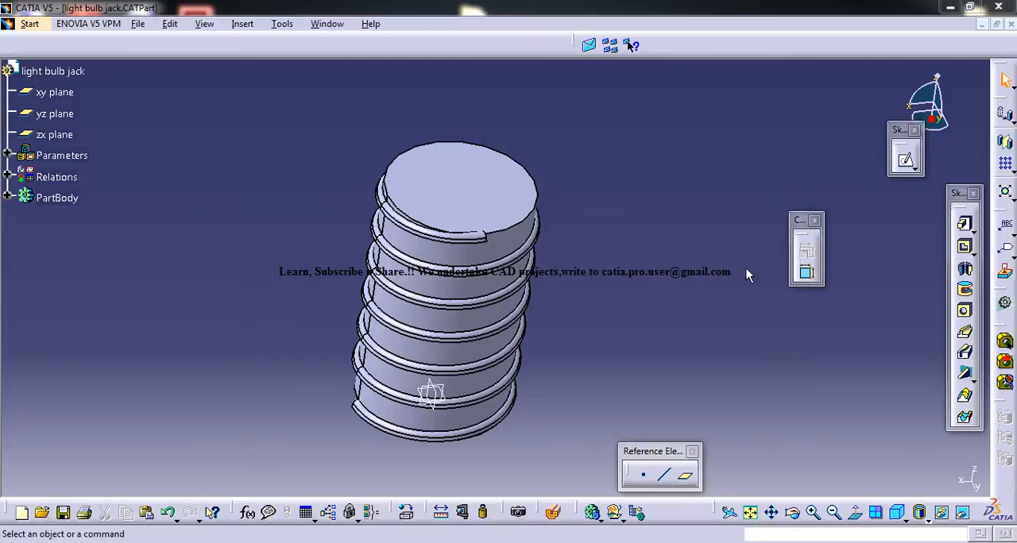
{"action": "mouse_move", "coordinate": [487, 195]}
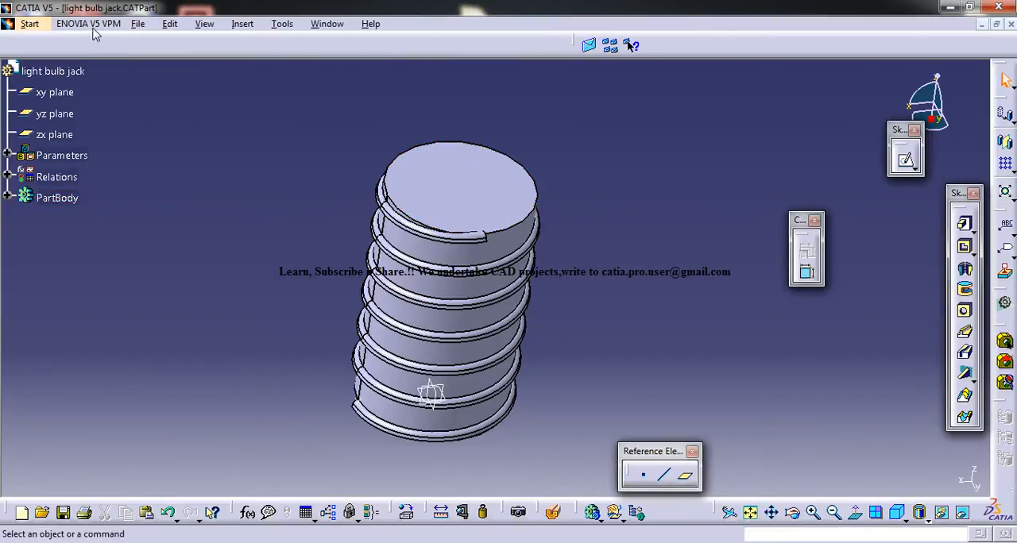
Run the file_path_new macro and dismiss its message showing the light bulb jack part's path
{"action": "left_click", "coordinate": [139, 23]}
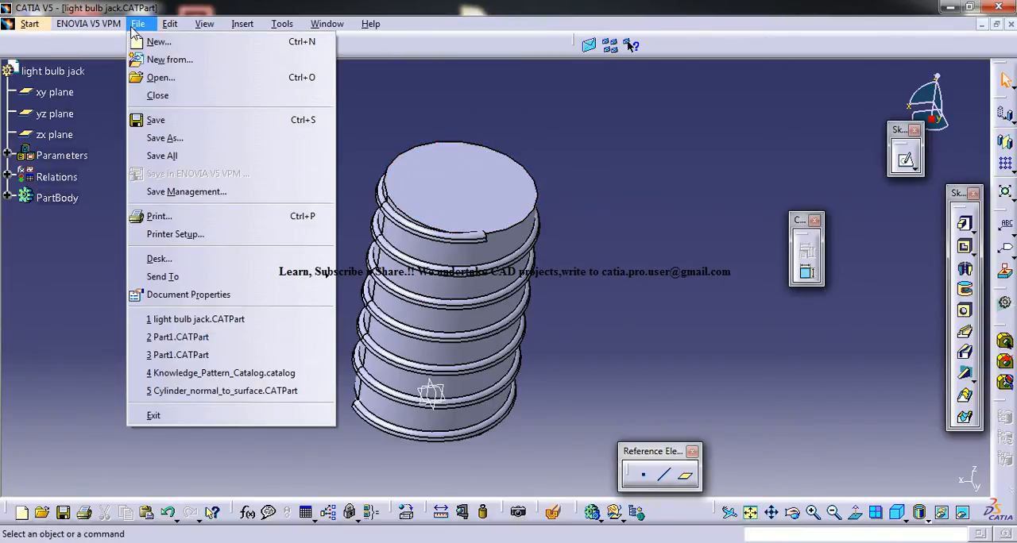
{"action": "mouse_move", "coordinate": [186, 191]}
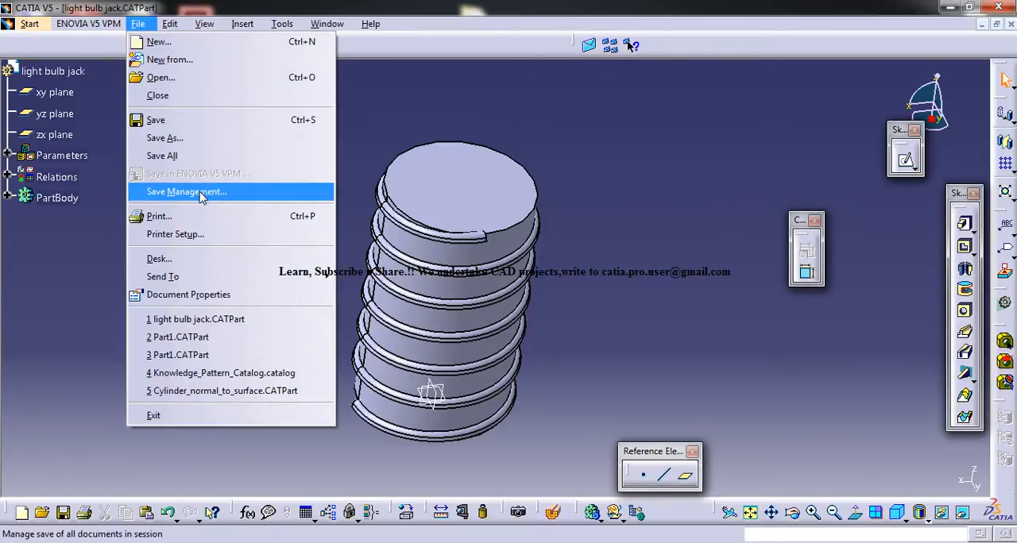
{"action": "left_click", "coordinate": [187, 191]}
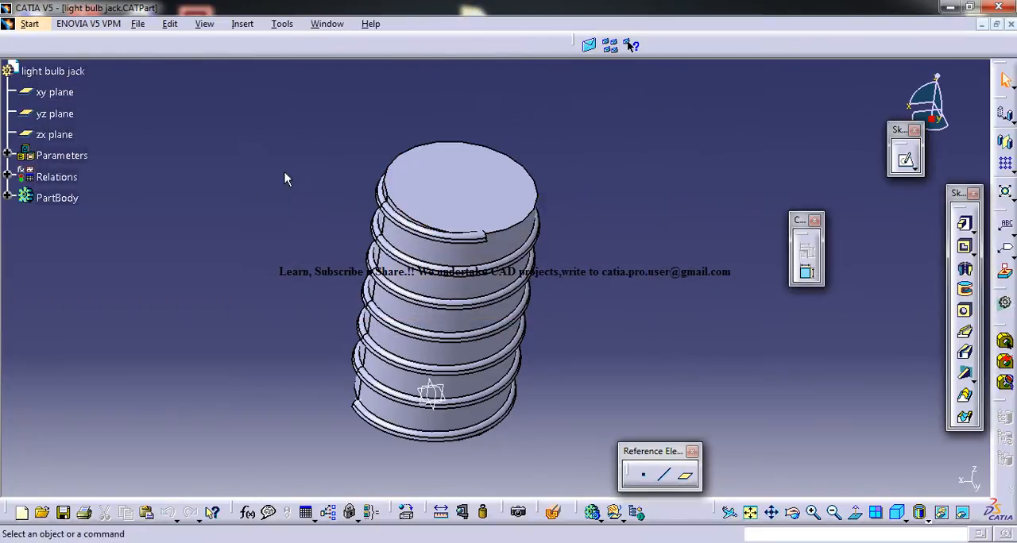
{"action": "mouse_move", "coordinate": [227, 233]}
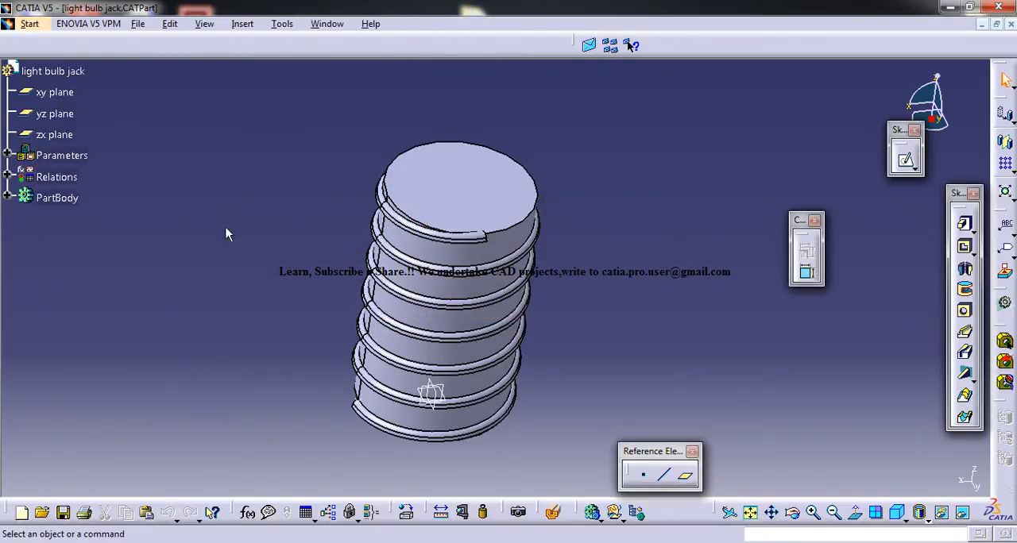
{"action": "mouse_move", "coordinate": [230, 347]}
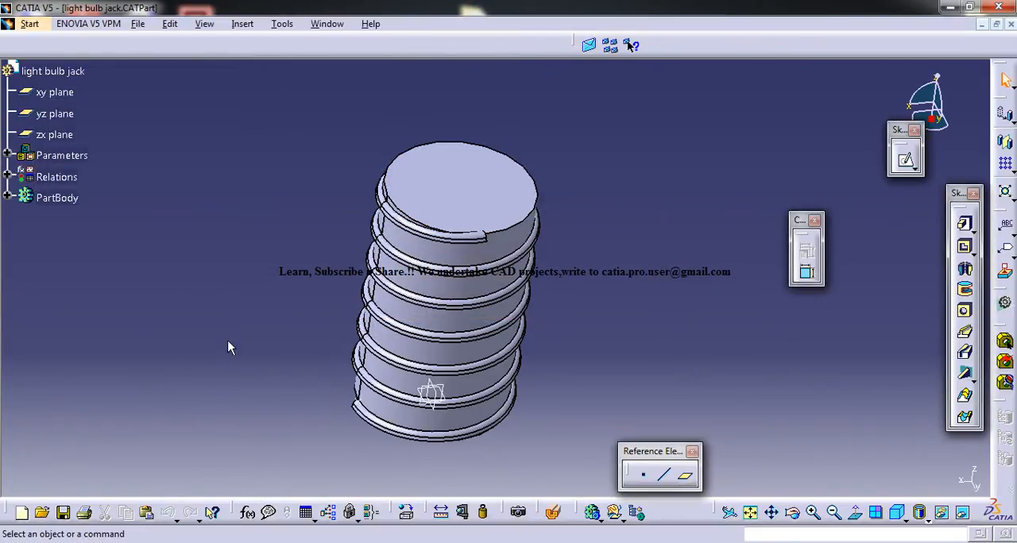
{"action": "mouse_move", "coordinate": [389, 294]}
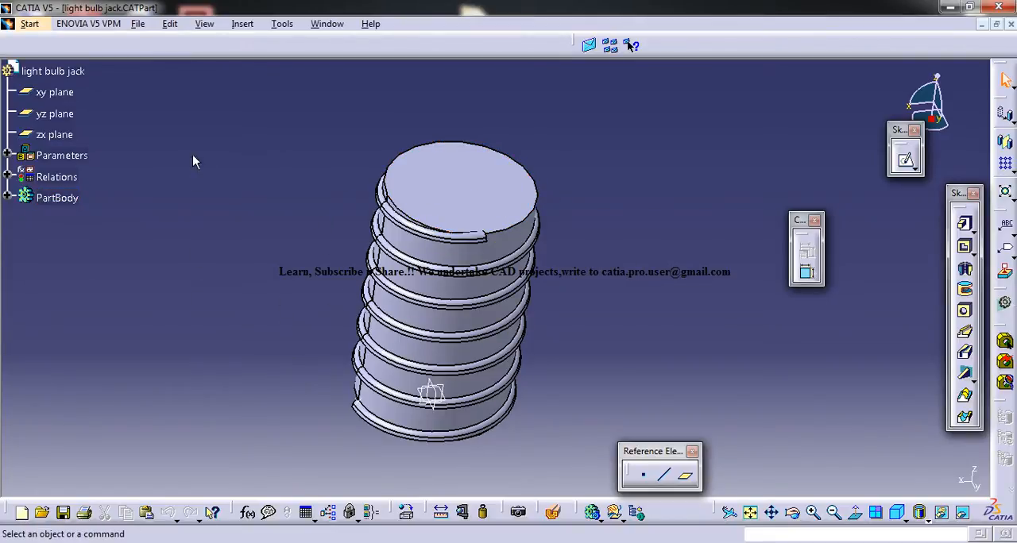
{"action": "mouse_move", "coordinate": [198, 229]}
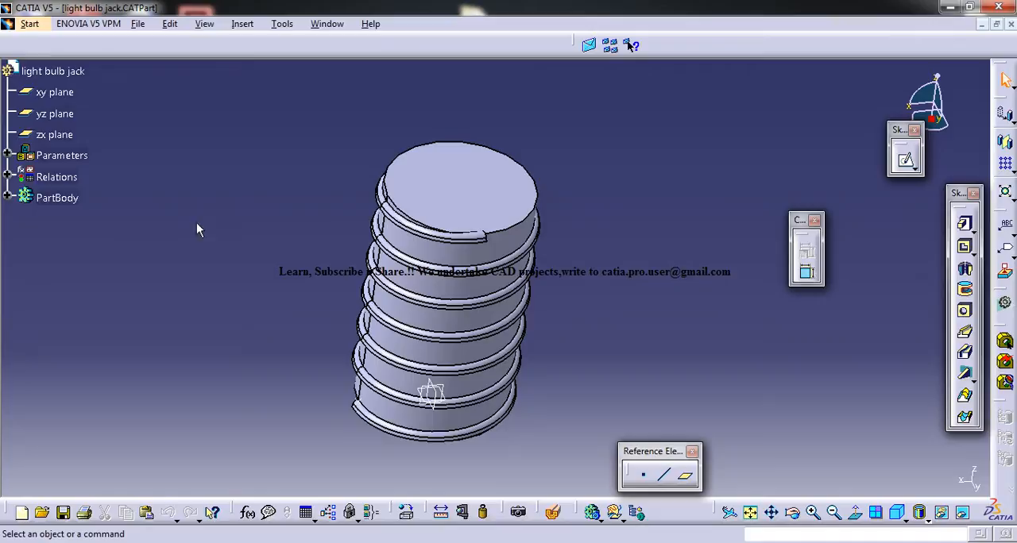
{"action": "mouse_move", "coordinate": [276, 264]}
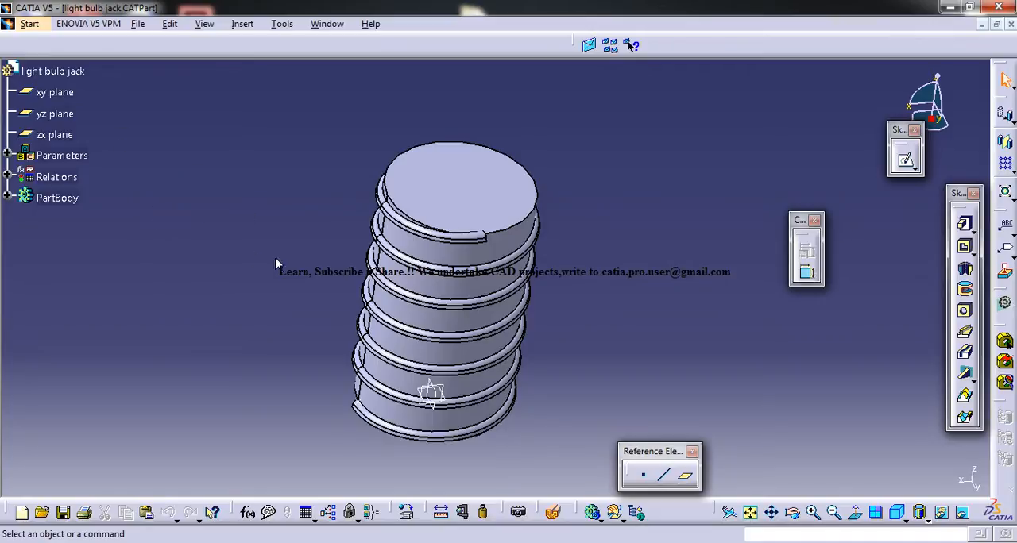
{"action": "mouse_move", "coordinate": [504, 266]}
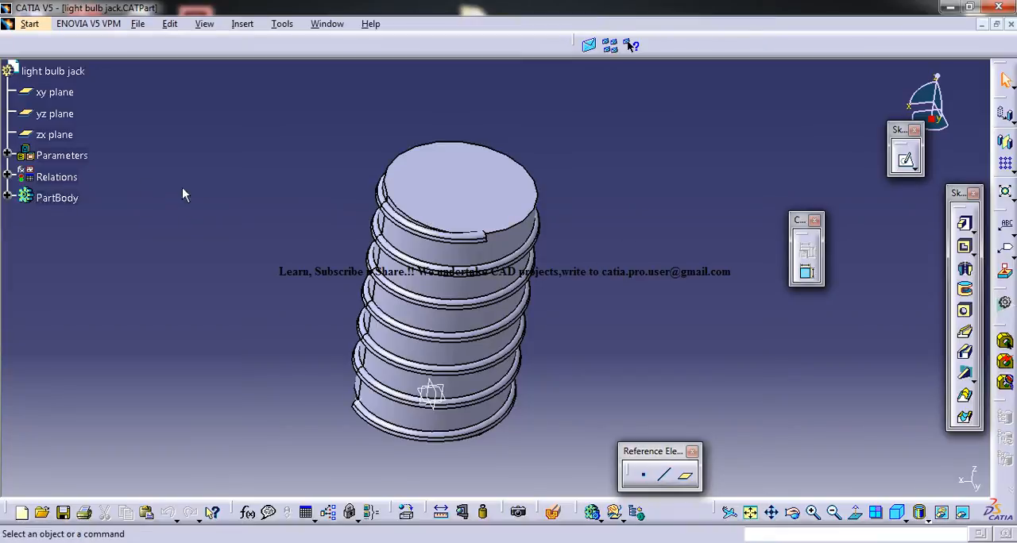
{"action": "mouse_move", "coordinate": [221, 28]}
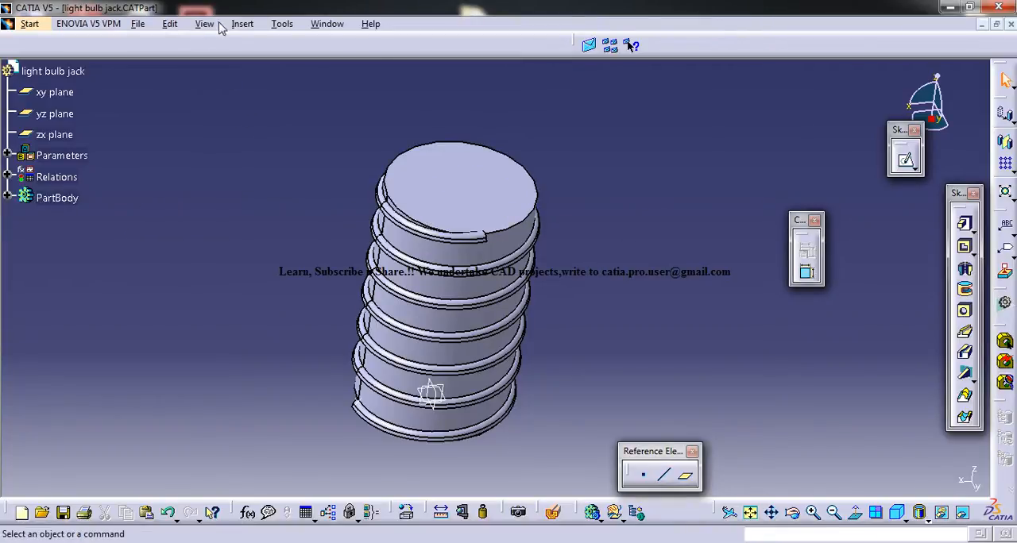
{"action": "left_click", "coordinate": [281, 23]}
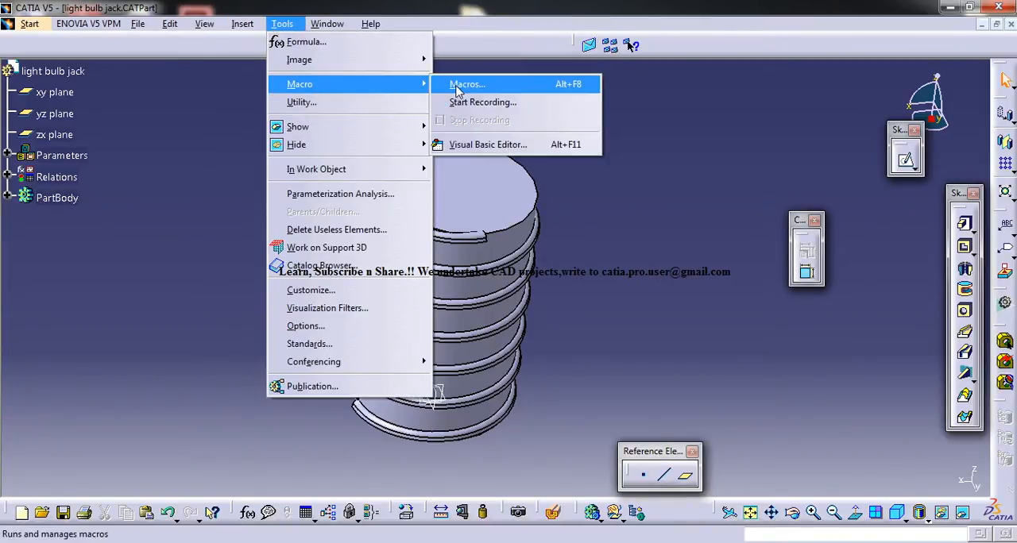
{"action": "left_click", "coordinate": [466, 83]}
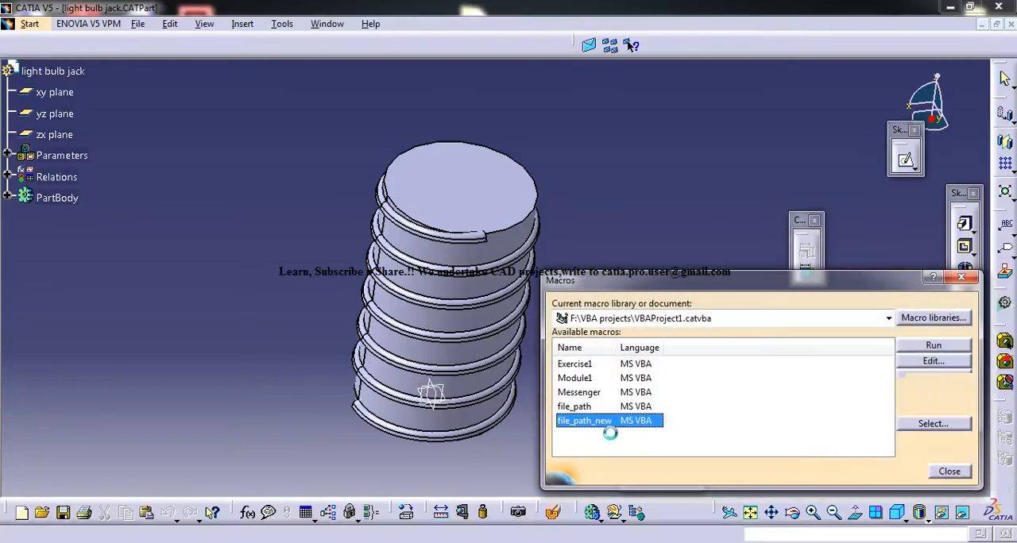
{"action": "left_click", "coordinate": [574, 406]}
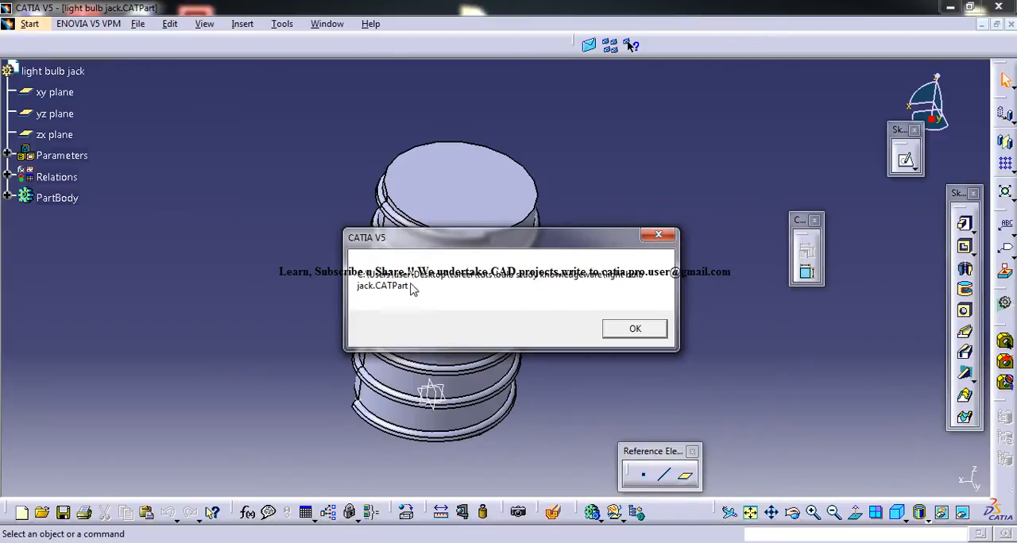
{"action": "mouse_move", "coordinate": [629, 314]}
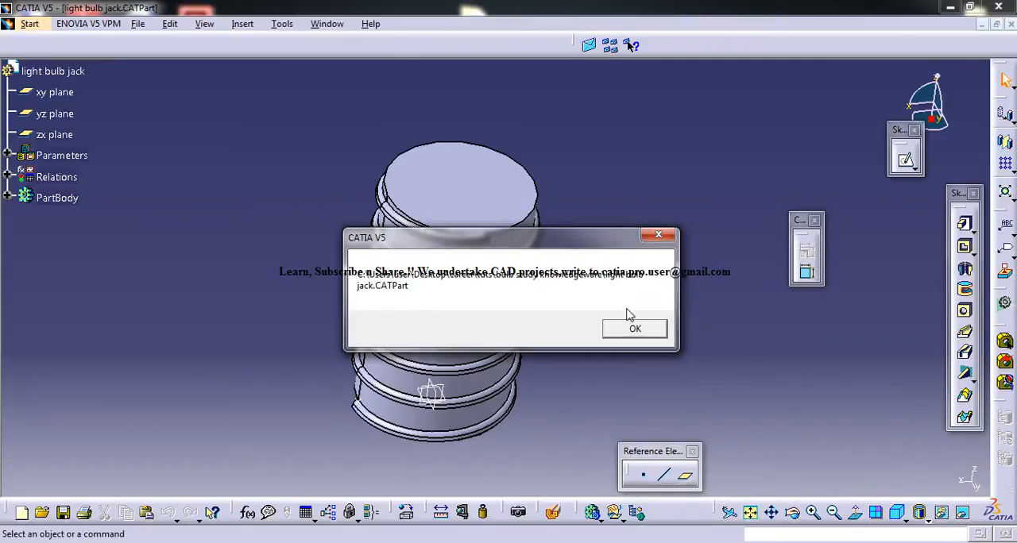
{"action": "left_click", "coordinate": [635, 329]}
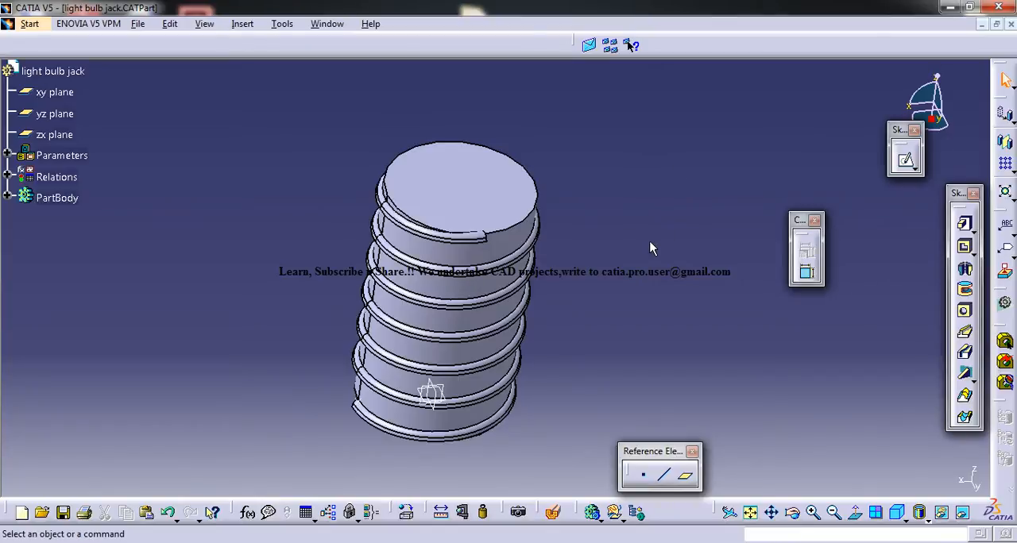
{"action": "left_click", "coordinate": [281, 23]}
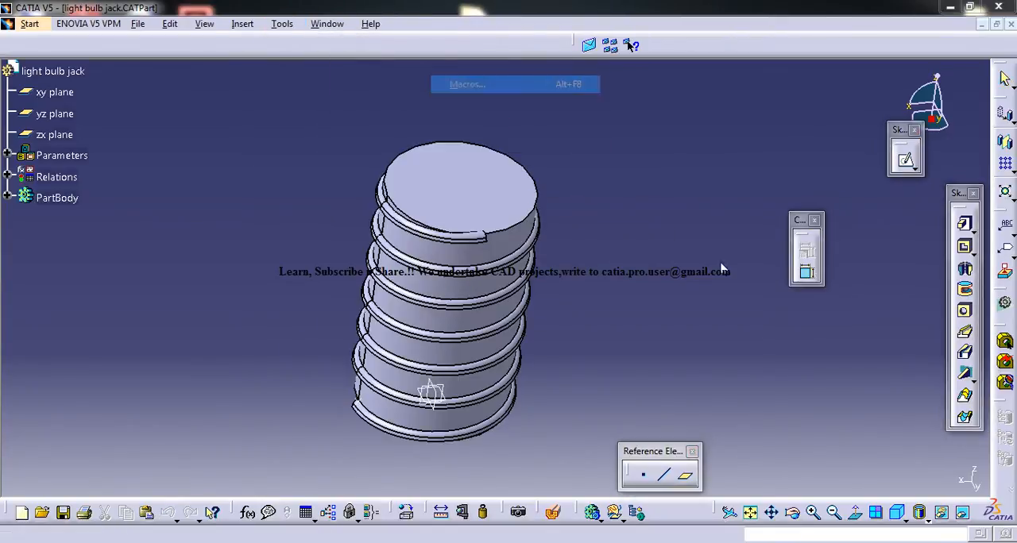
Create a new MS VBA macro named macro_study_filepath and select it in the macro list
{"action": "left_click", "coordinate": [467, 83]}
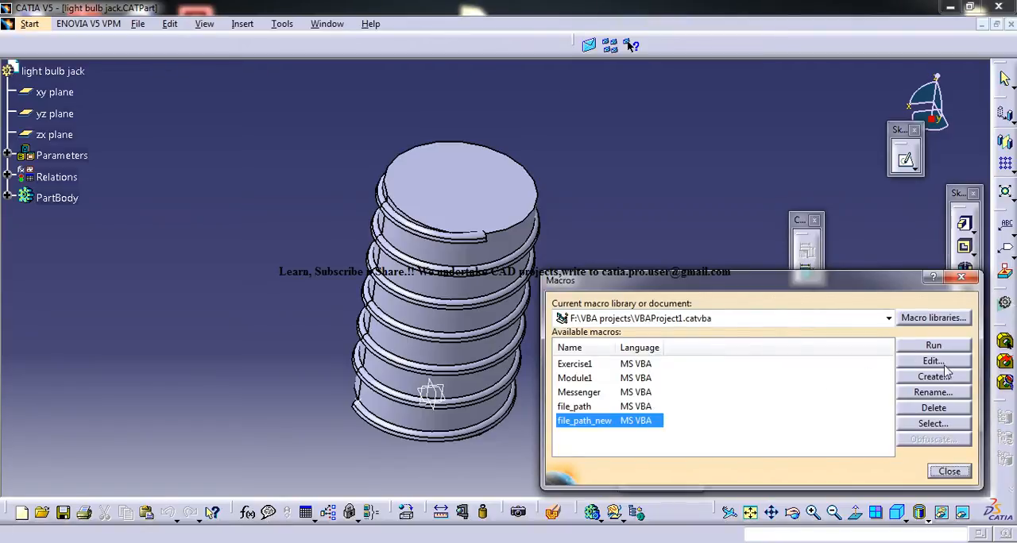
{"action": "left_click", "coordinate": [934, 377]}
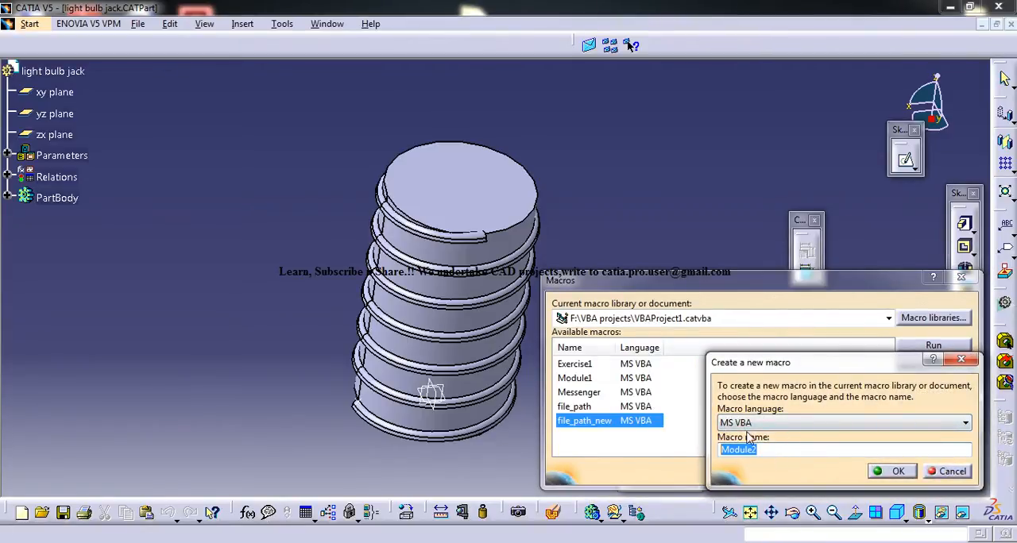
{"action": "mouse_move", "coordinate": [782, 401]}
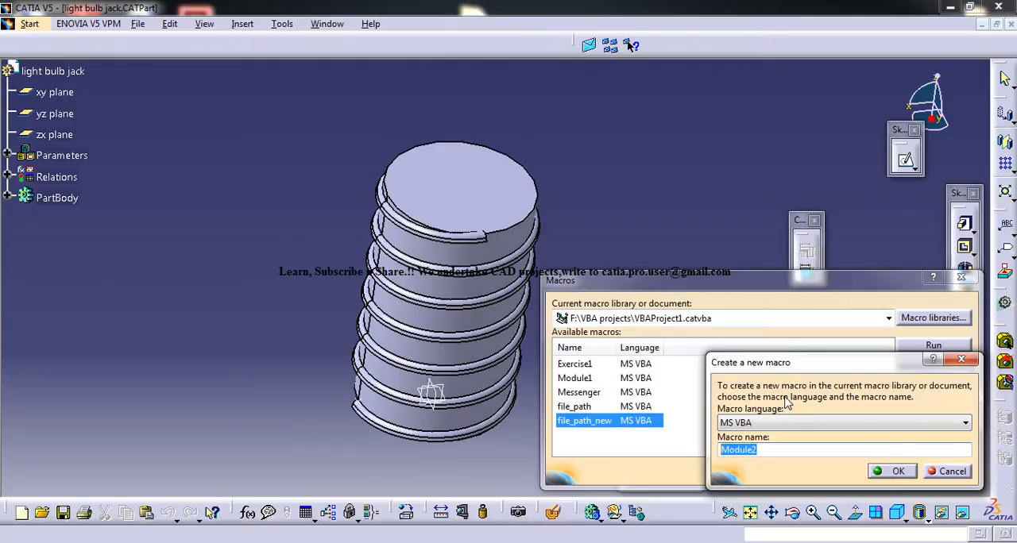
{"action": "type", "text": "macro study"}
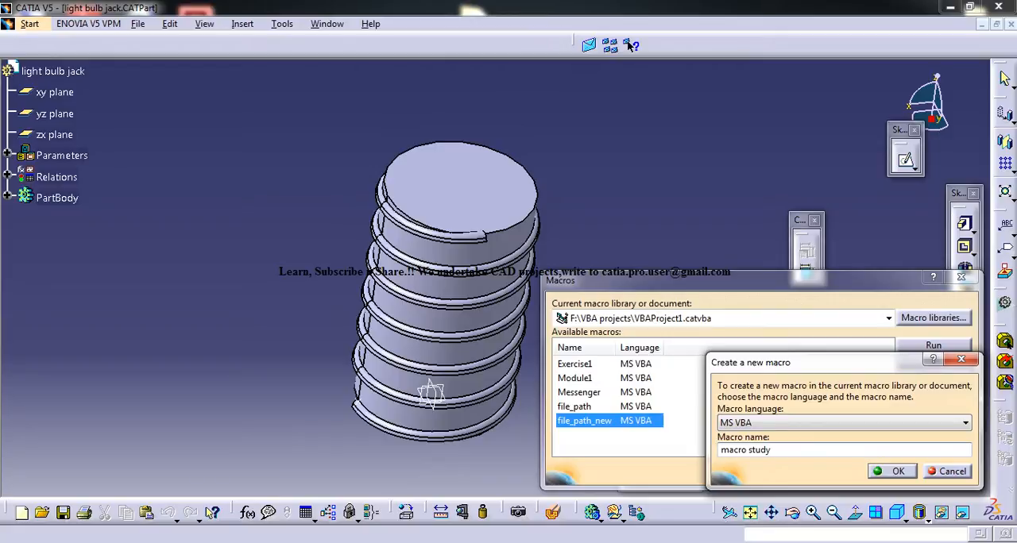
{"action": "type", "text": "fik"}
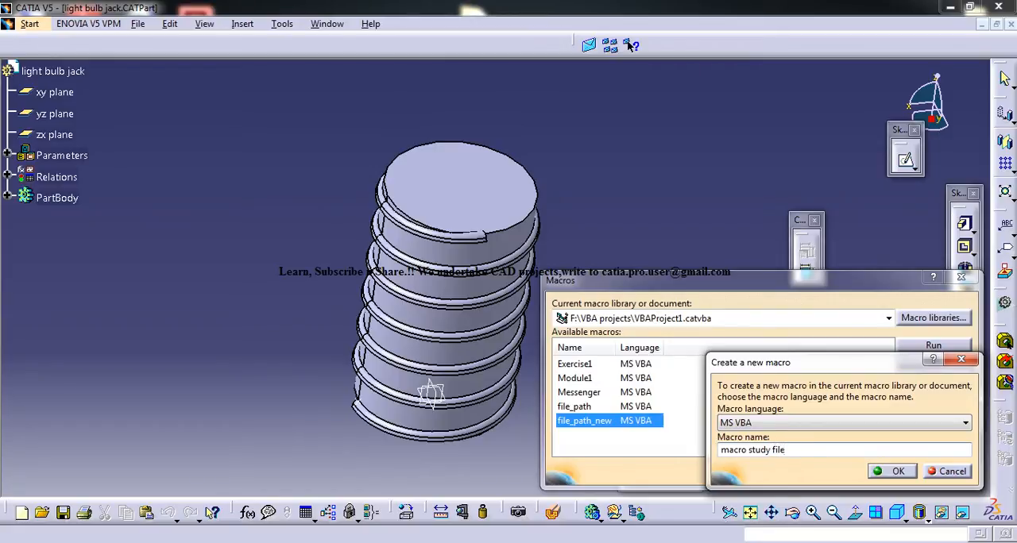
{"action": "left_click", "coordinate": [897, 471]}
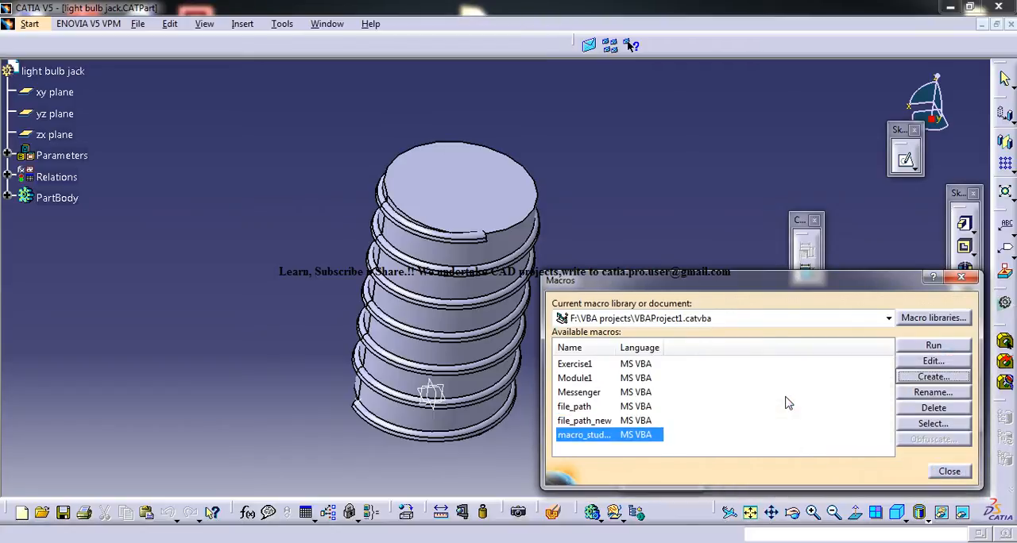
{"action": "mouse_move", "coordinate": [747, 326]}
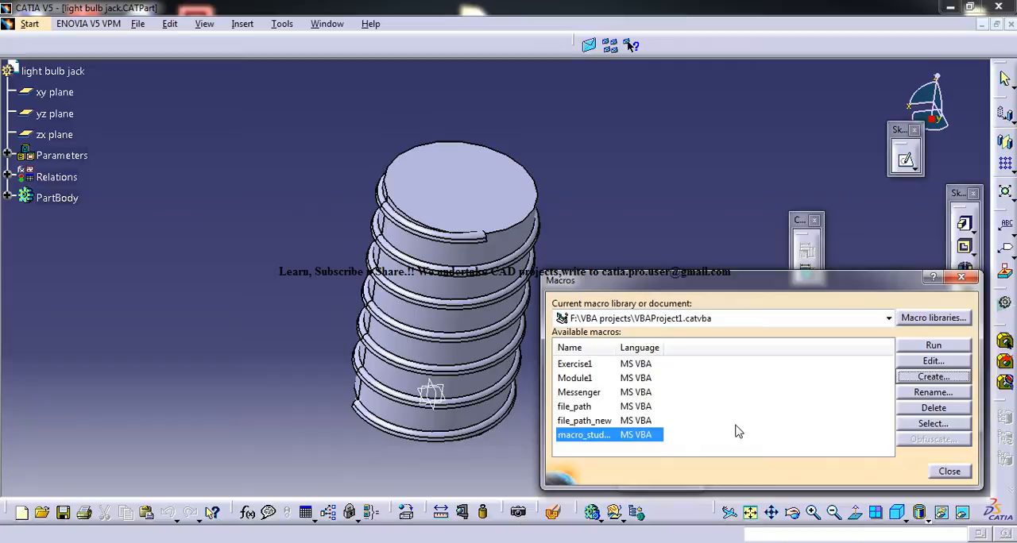
{"action": "mouse_move", "coordinate": [604, 410]}
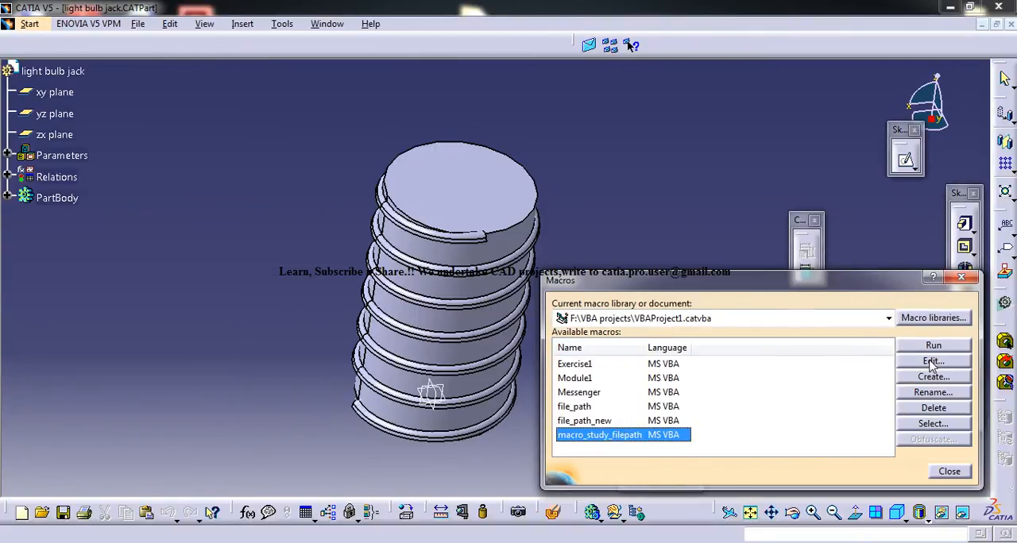
Open the macro_study_filepath code and declare Dim doc1 As Document inside CATMain
{"action": "left_click", "coordinate": [933, 362]}
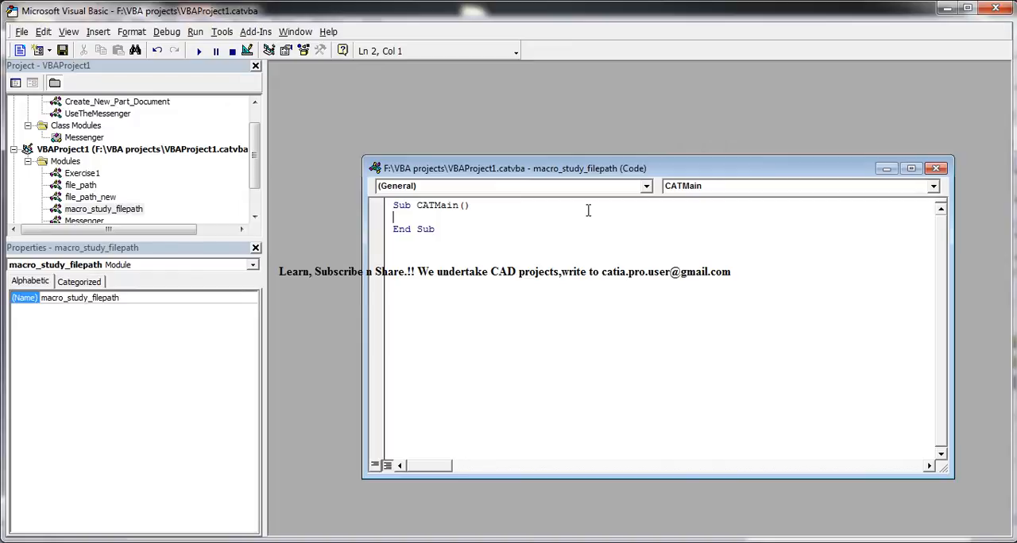
{"action": "mouse_move", "coordinate": [590, 209]}
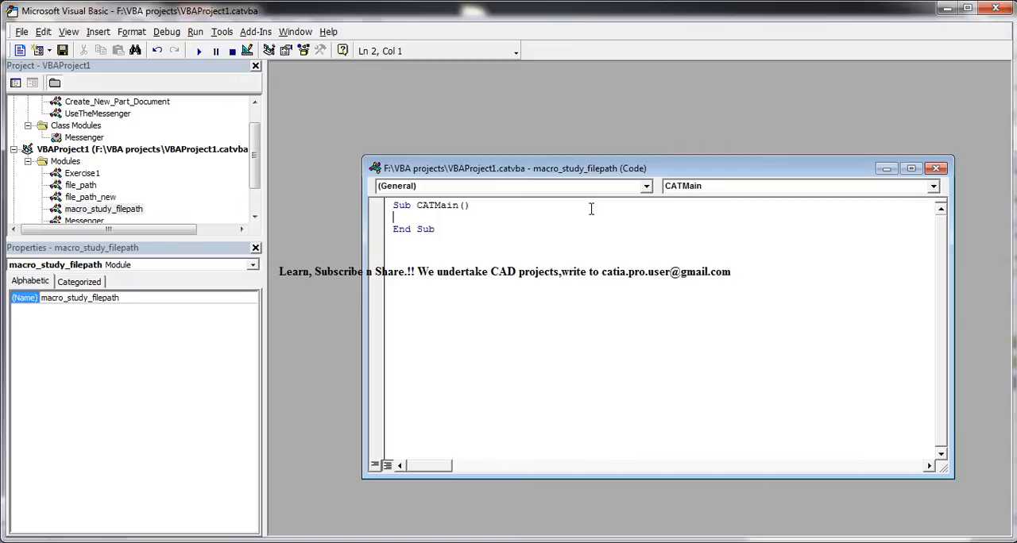
{"action": "key", "text": "enter"}
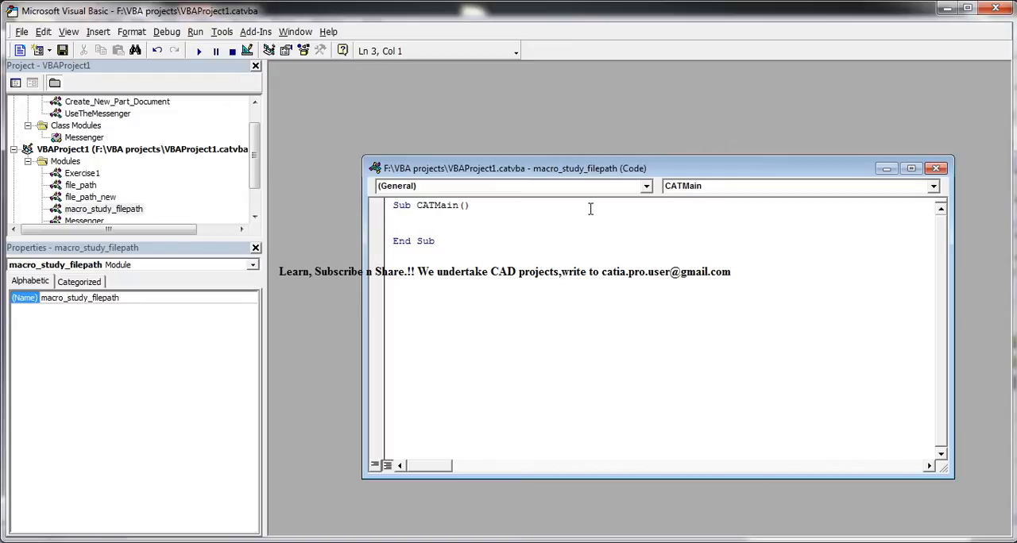
{"action": "key", "text": "enter"}
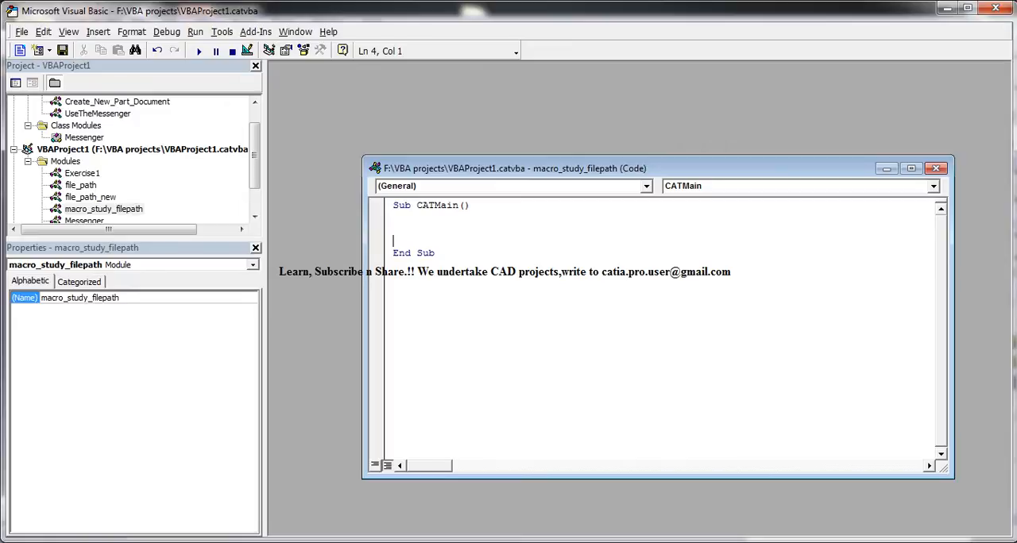
{"action": "type", "text": "dco"}
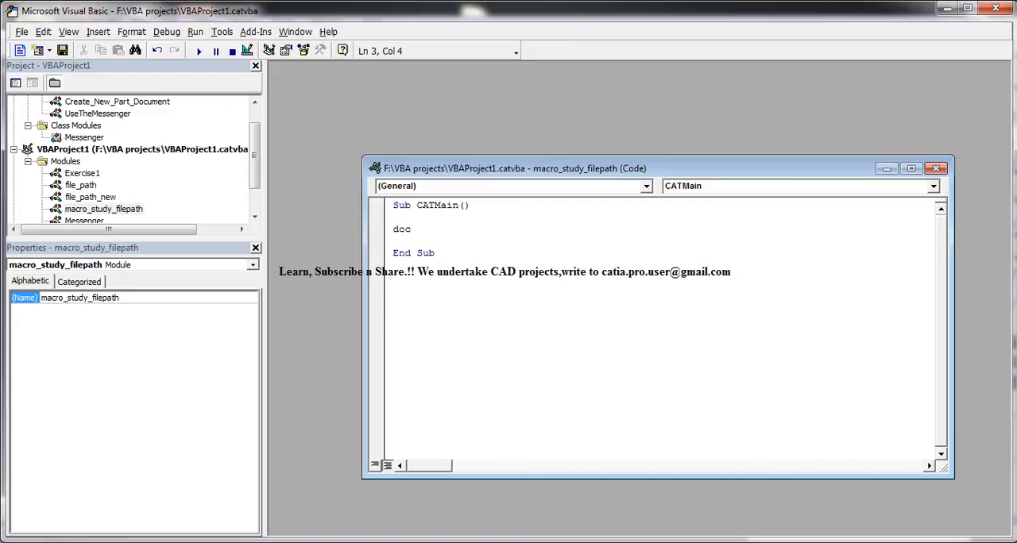
{"action": "type", "text": "1"}
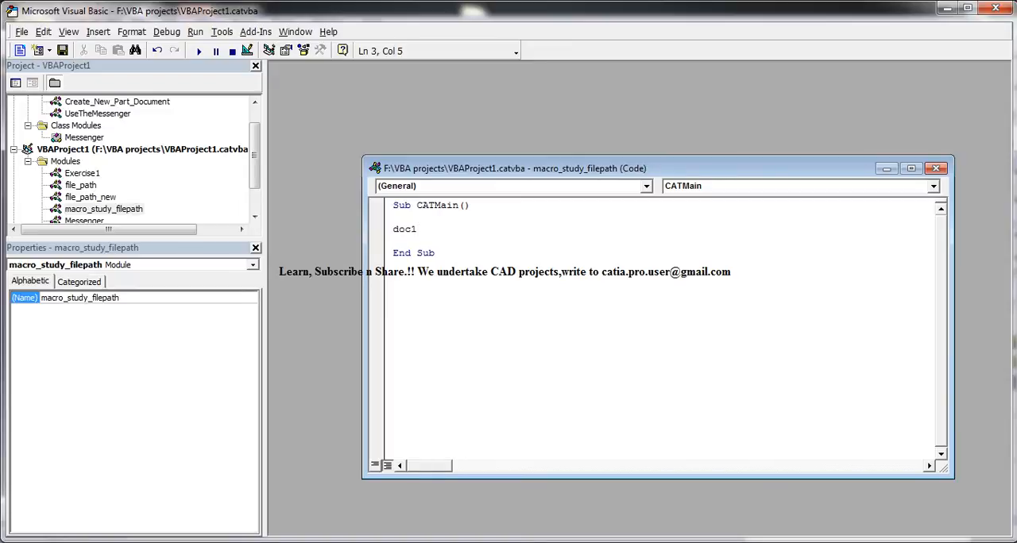
{"action": "type", "text": "dim"}
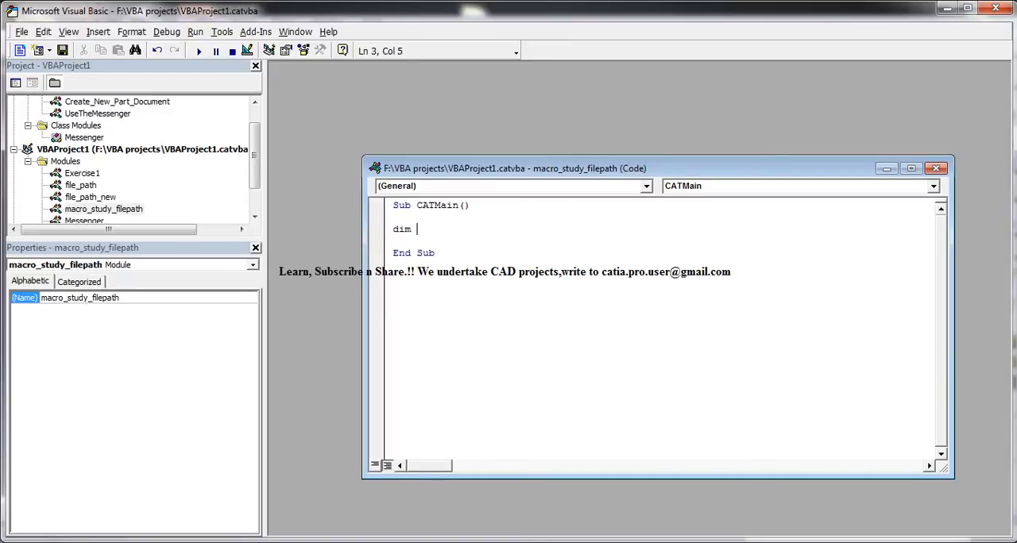
{"action": "type", "text": "doc1"}
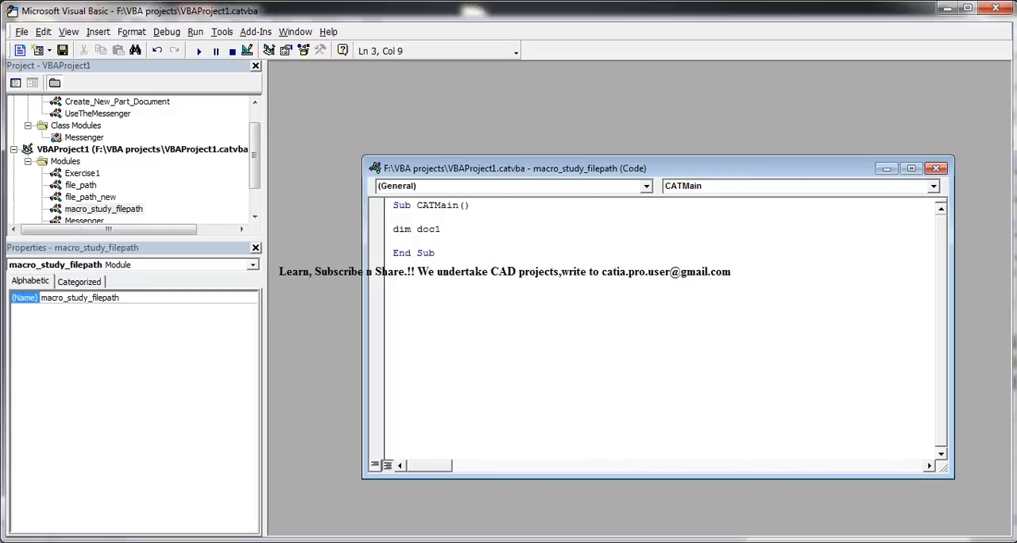
{"action": "type", "text": "as"}
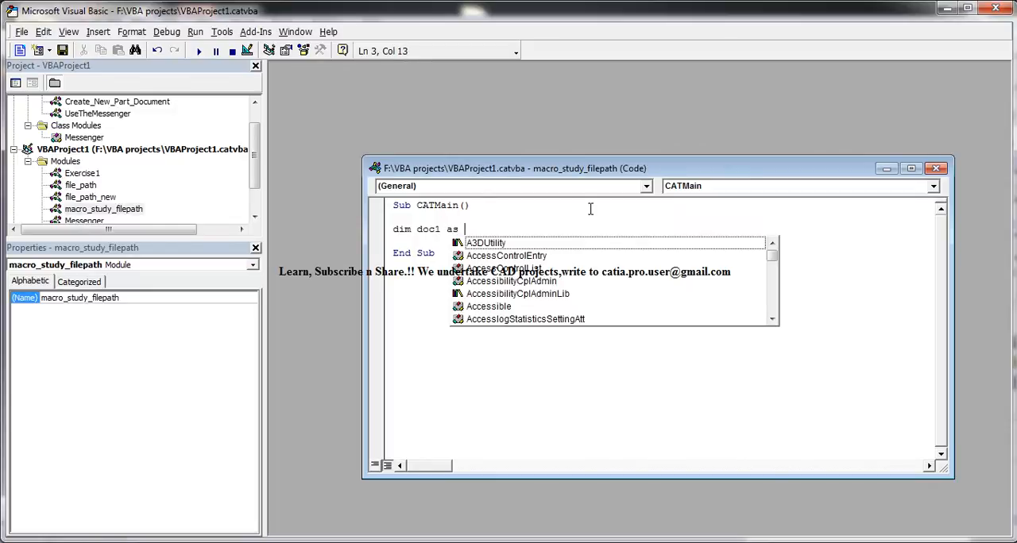
{"action": "type", "text": "document"}
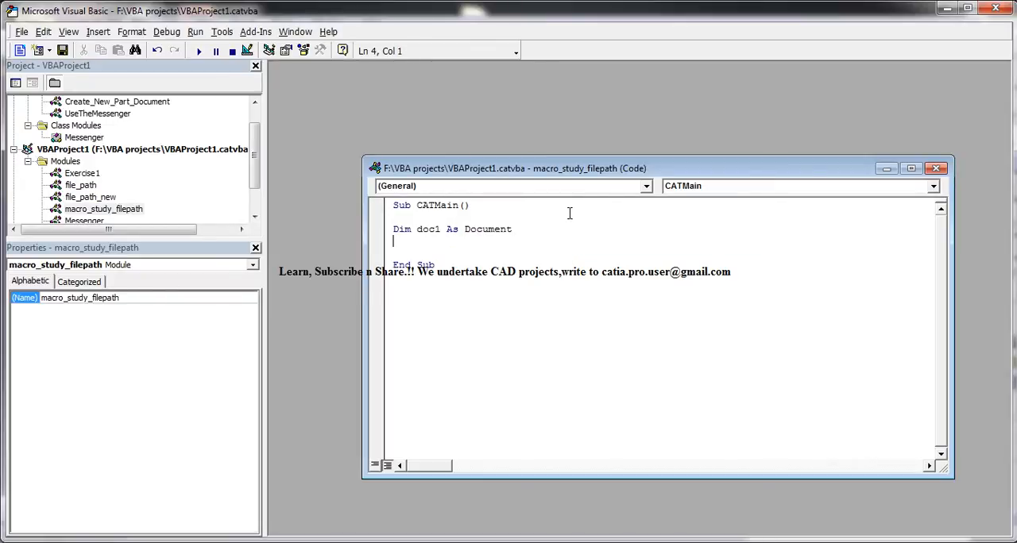
Add the line Set doc1 = CATIA.ActiveDocument below the declaration
{"action": "type", "text": "set"}
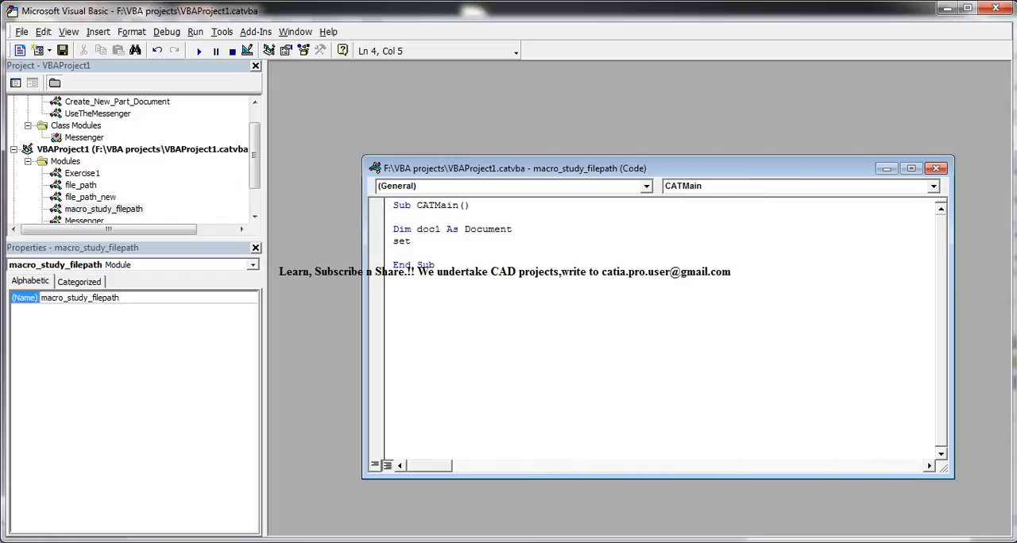
{"action": "type", "text": "doc1"}
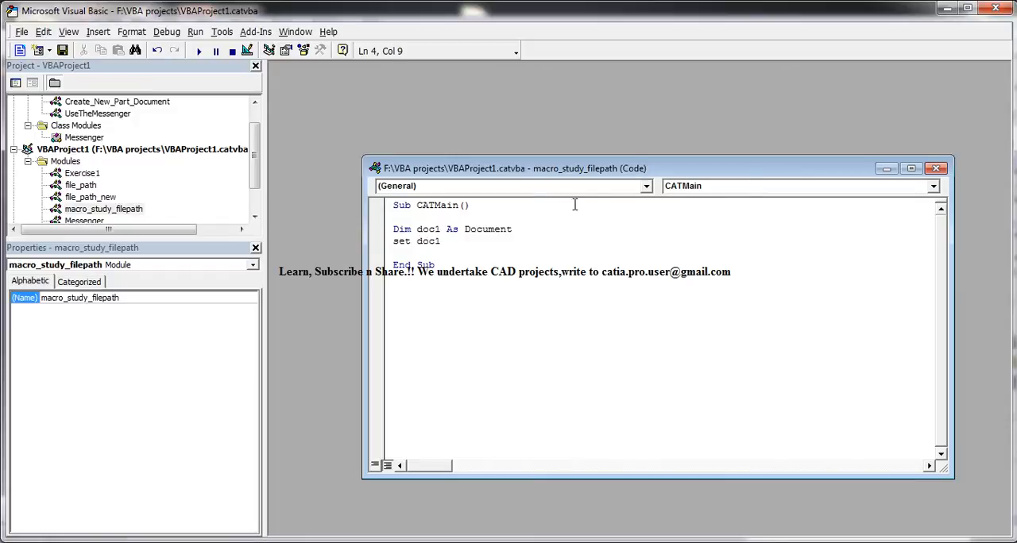
{"action": "type", "text": "=c"}
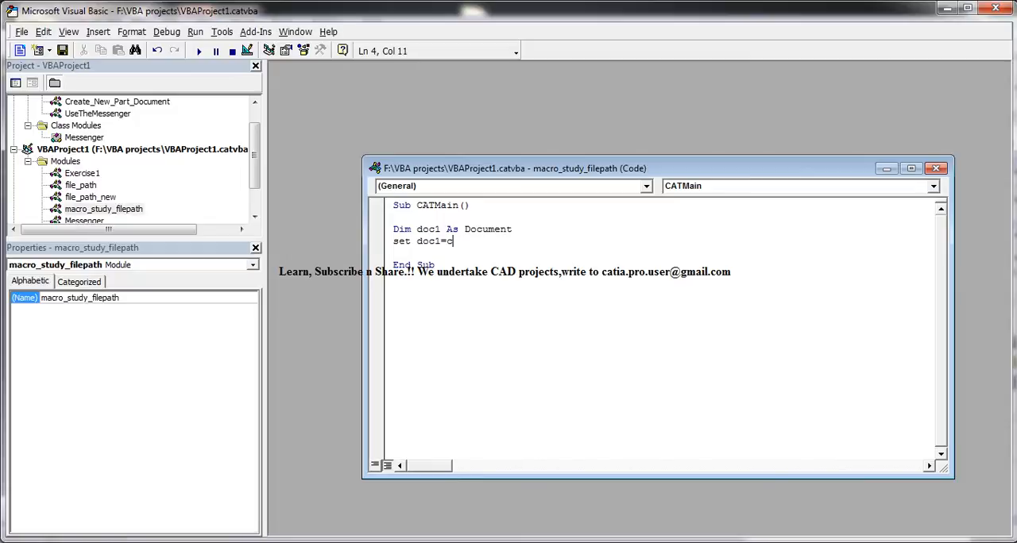
{"action": "type", "text": "ATIA"}
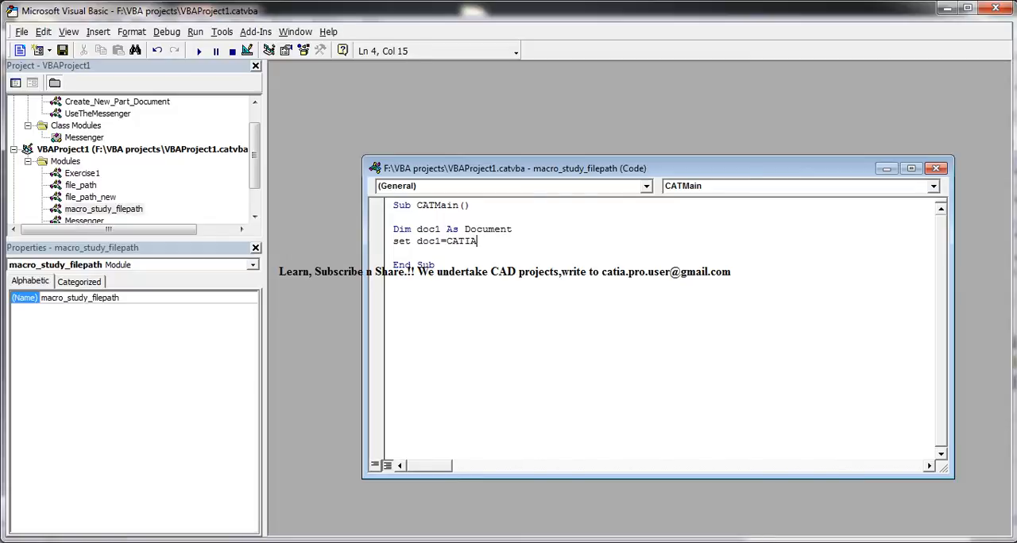
{"action": "type", "text": ".ActiveDocument"}
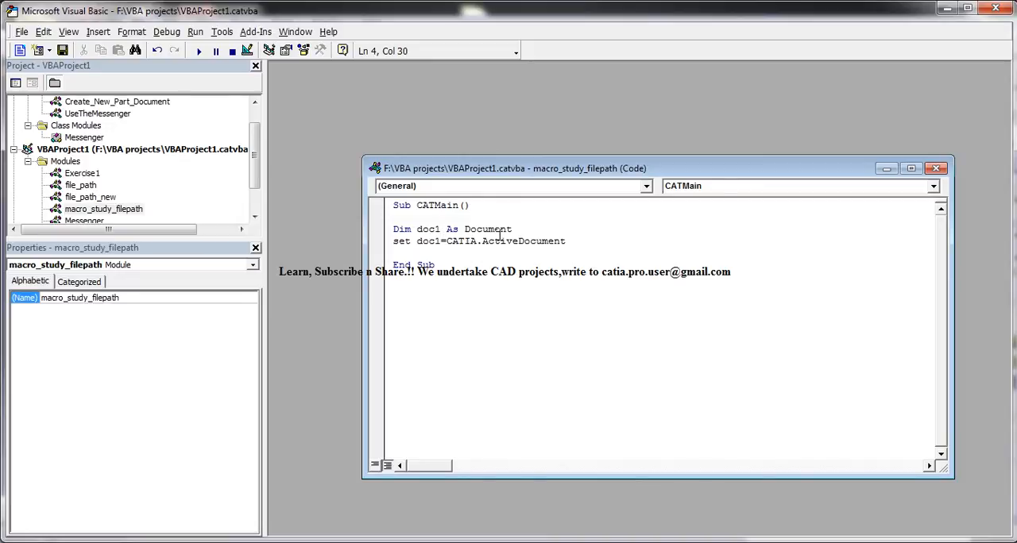
{"action": "left_click", "coordinate": [447, 250]}
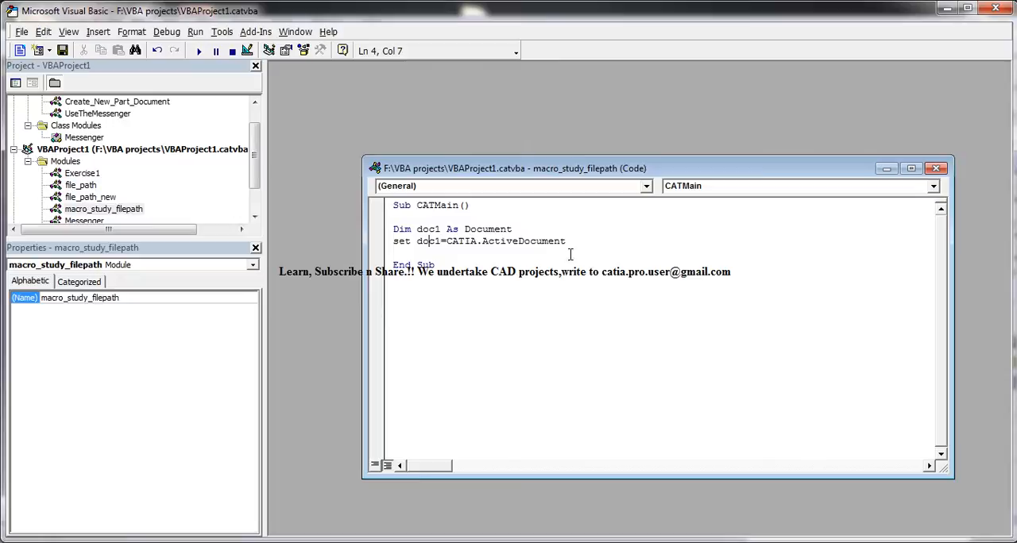
{"action": "key", "text": "enter"}
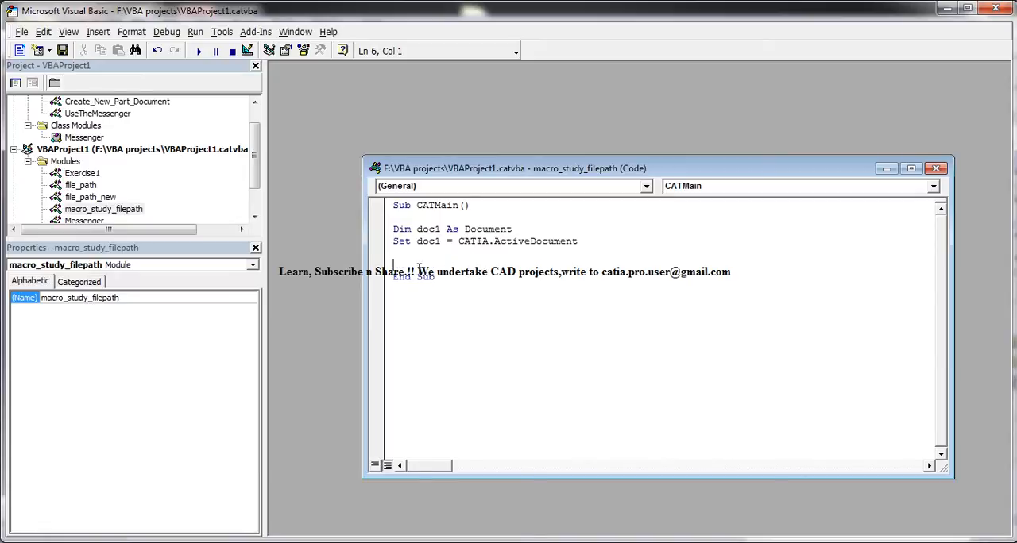
Add a MsgBox doc1.FullName line below the Set statement
{"action": "left_click", "coordinate": [462, 270]}
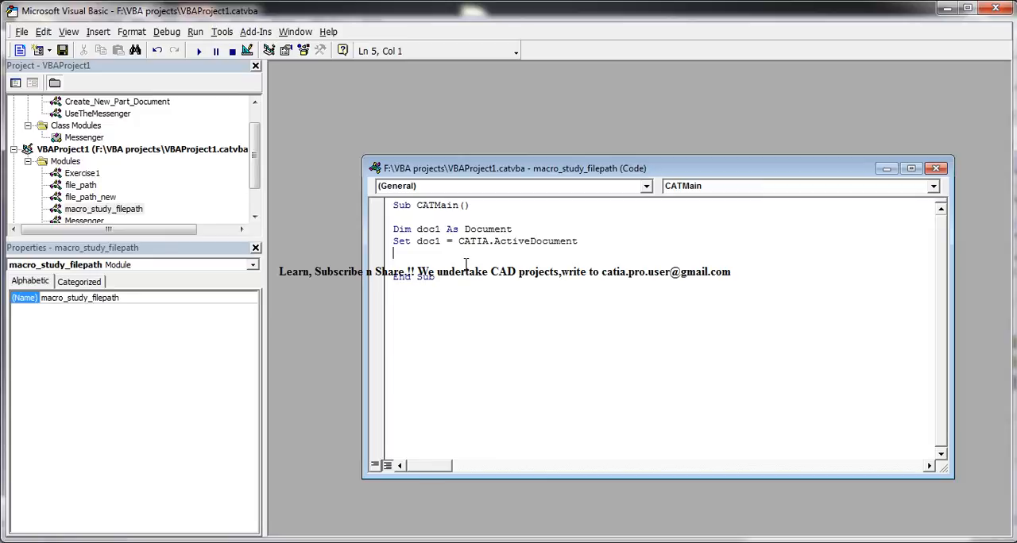
{"action": "type", "text": "msgbox"}
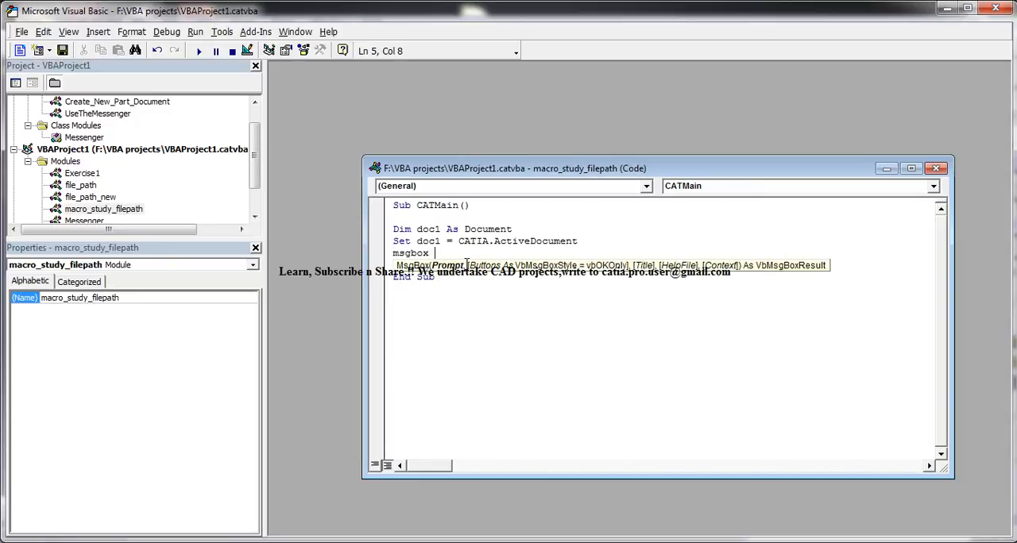
{"action": "type", "text": "doc"}
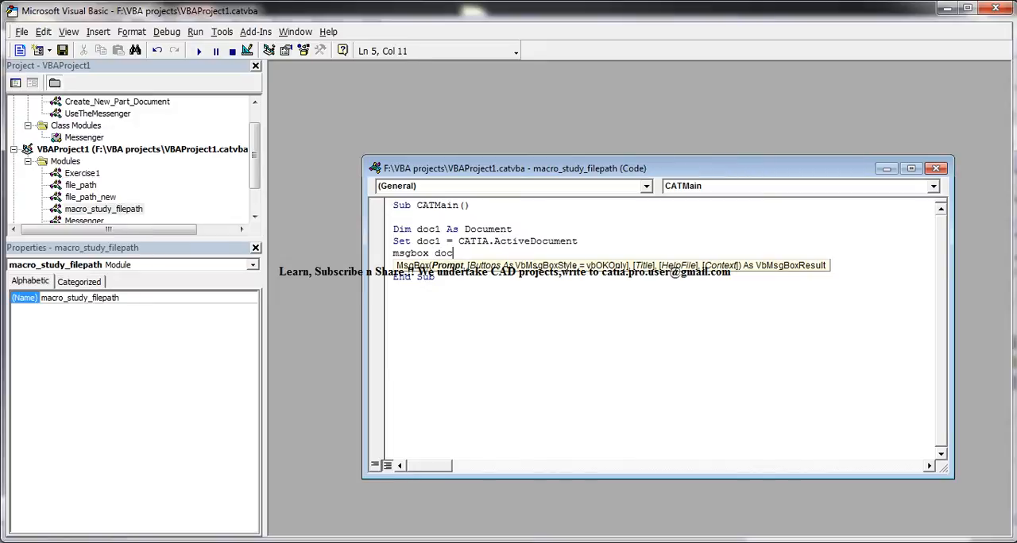
{"action": "type", "text": "1."}
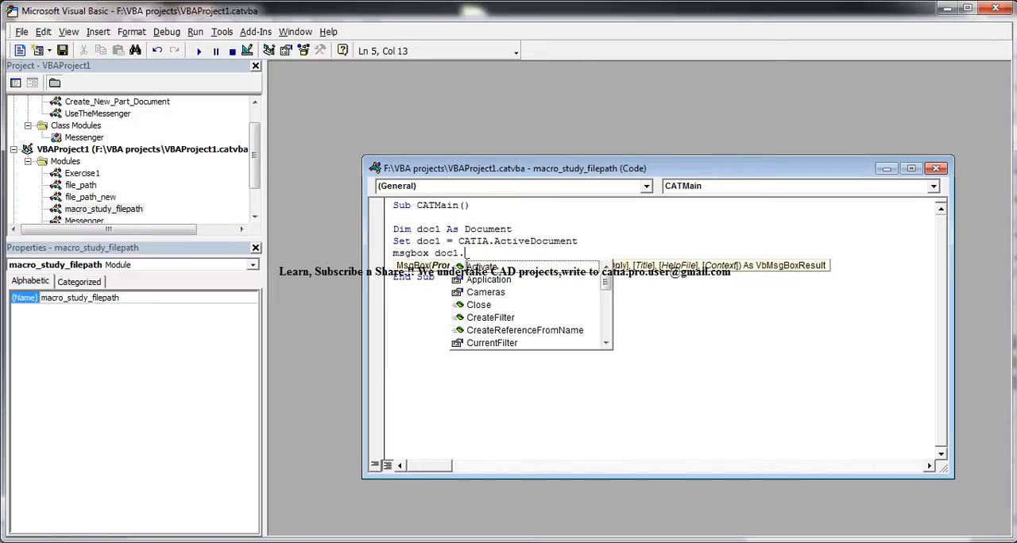
{"action": "type", "text": "file"}
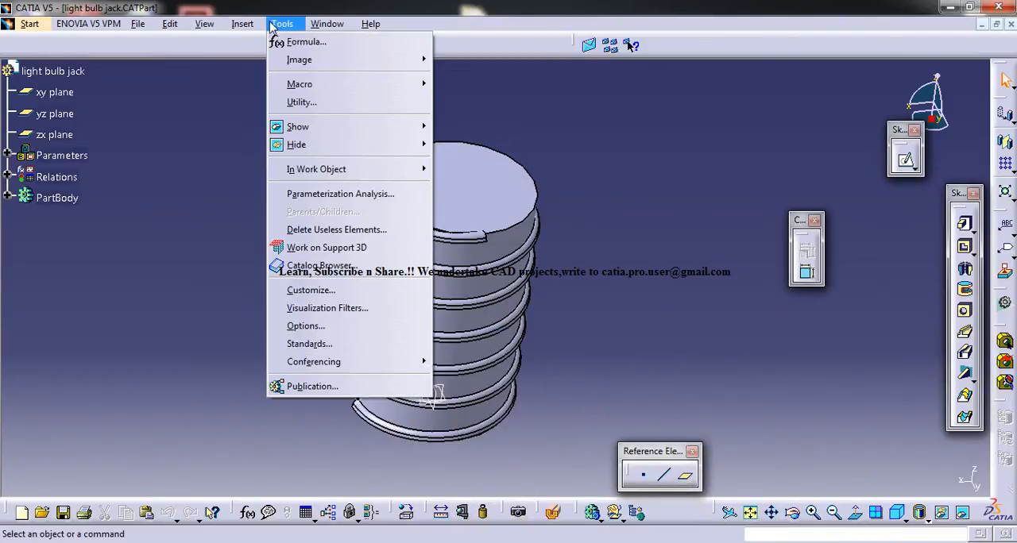
Run macro_study_filepath and dismiss the message showing the part's full file path
{"action": "left_click", "coordinate": [299, 83]}
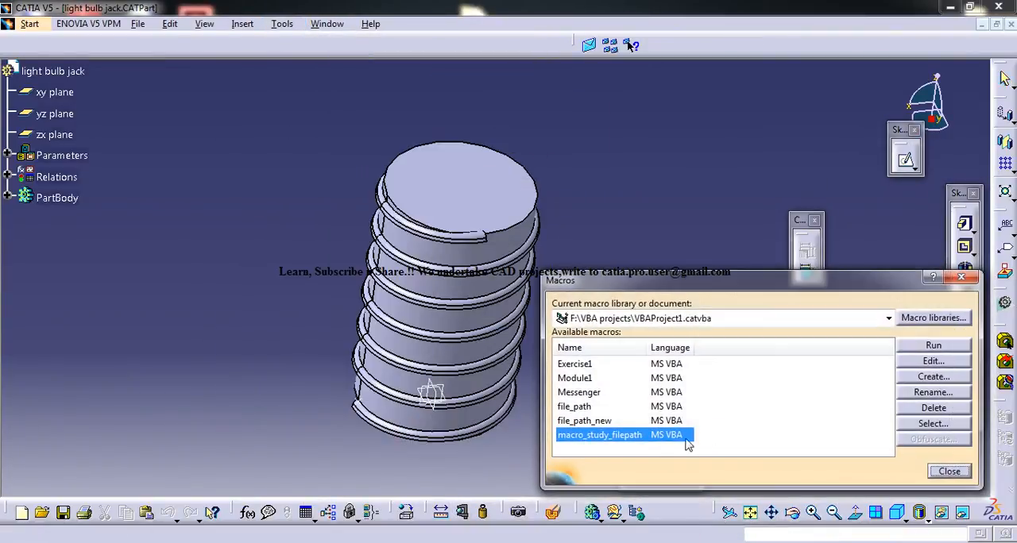
{"action": "left_click", "coordinate": [932, 345]}
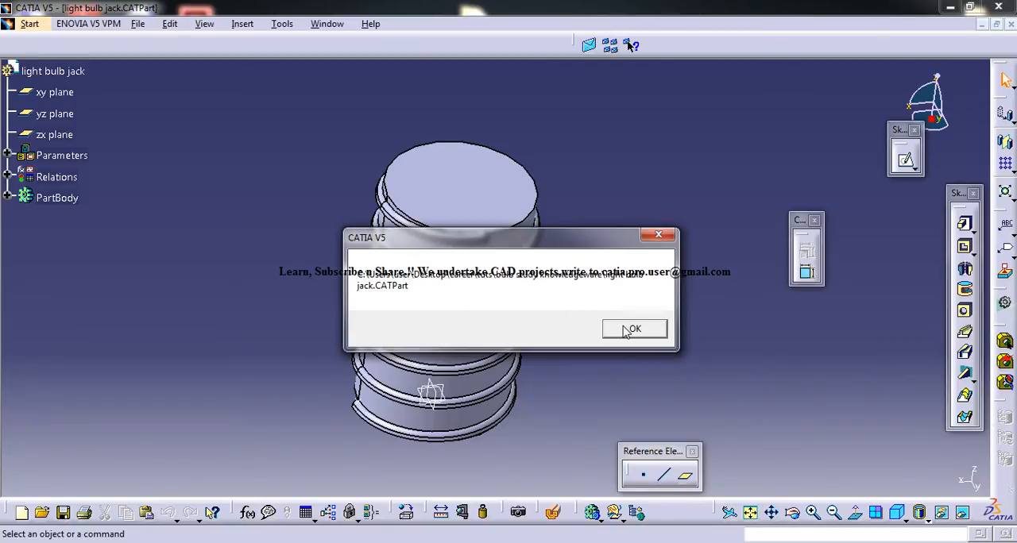
{"action": "left_click", "coordinate": [634, 329]}
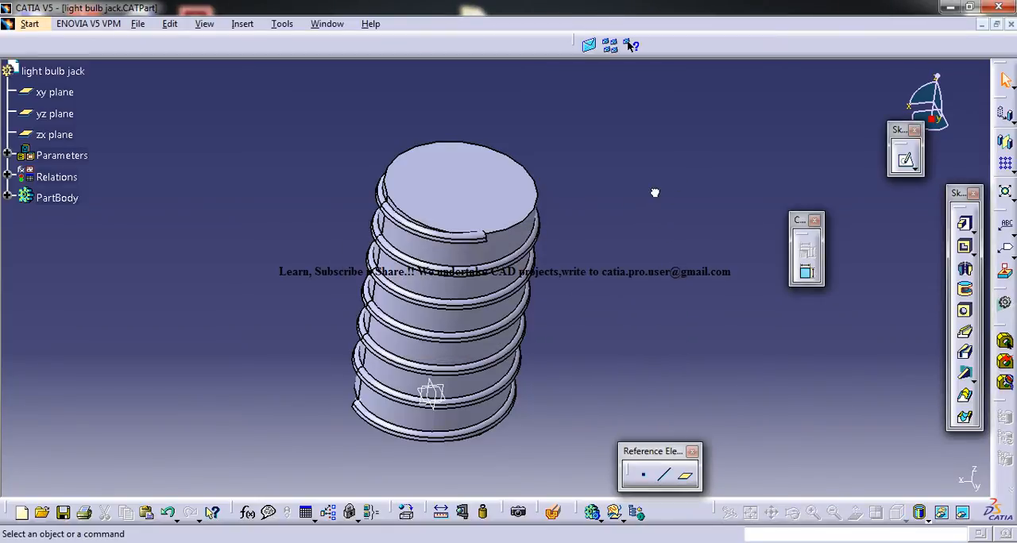
{"action": "left_click", "coordinate": [281, 23]}
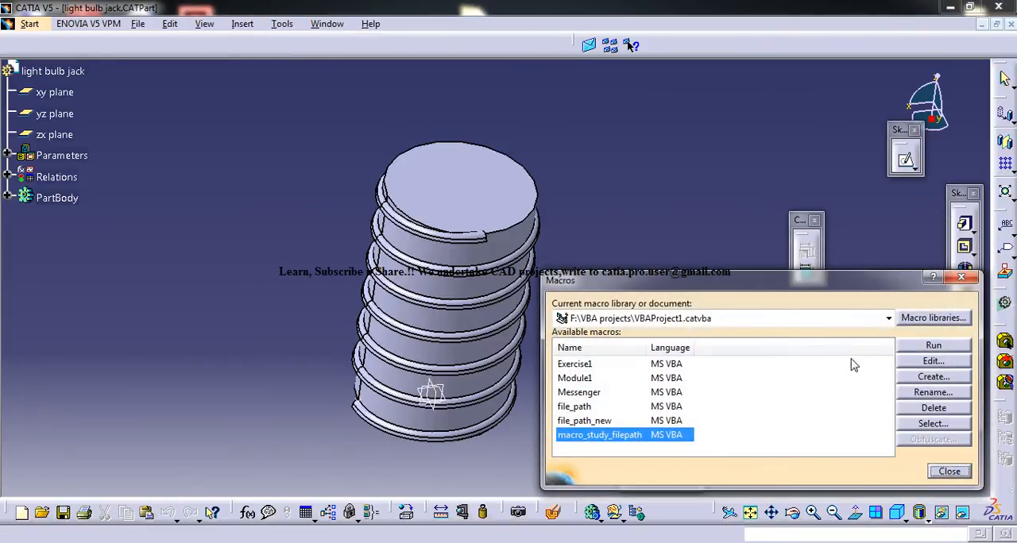
{"action": "mouse_move", "coordinate": [962, 278]}
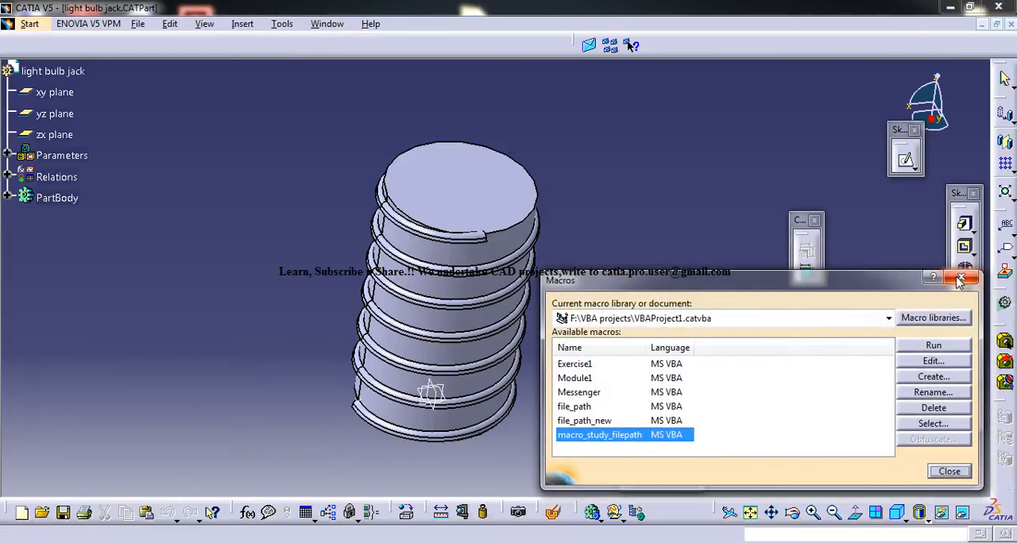
Remove the doc1 lines and rewrite the macro as msgbox CATIA.ActiveDocument.FullName
{"action": "left_click", "coordinate": [933, 360]}
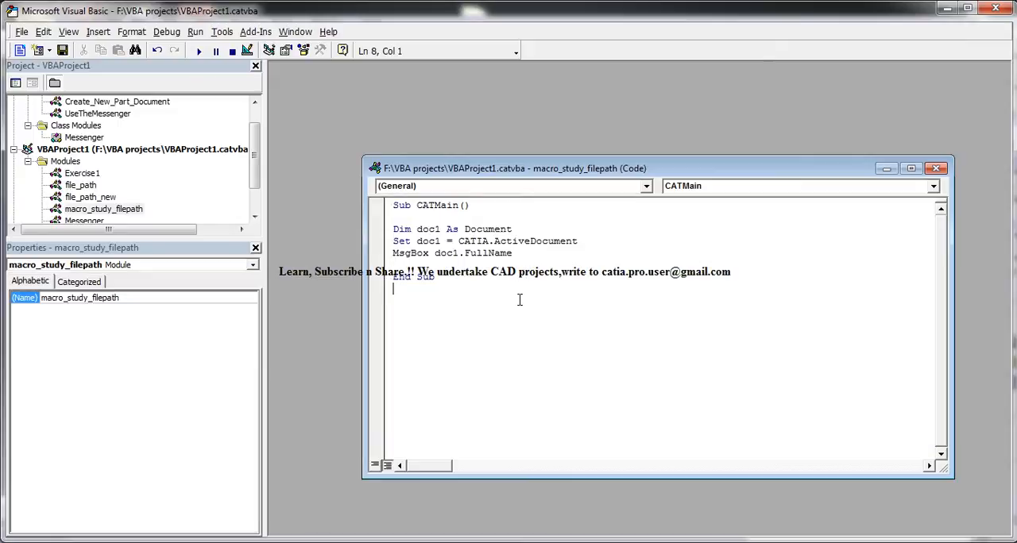
{"action": "left_click", "coordinate": [475, 240]}
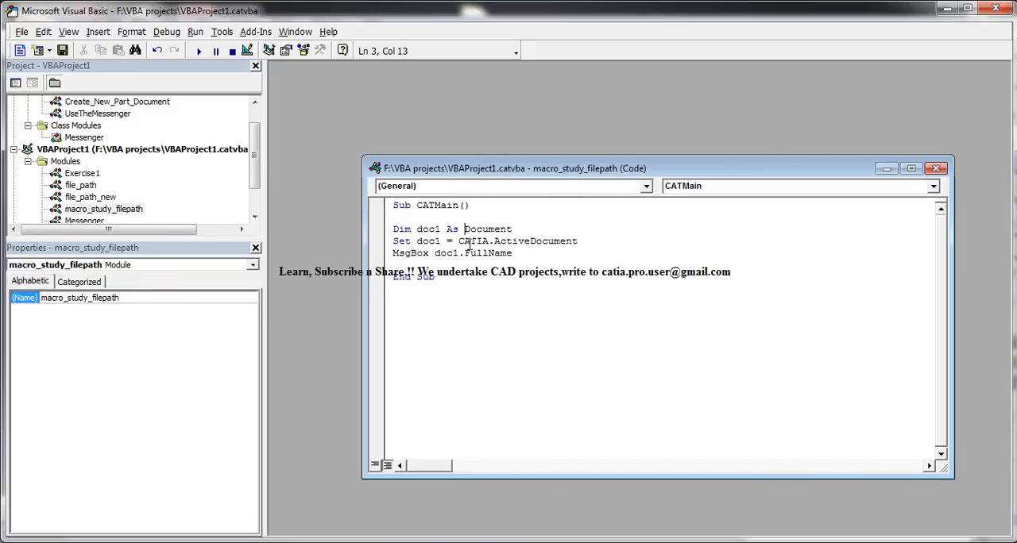
{"action": "left_click_drag", "start_coordinate": [392, 229], "coordinate": [461, 241]}
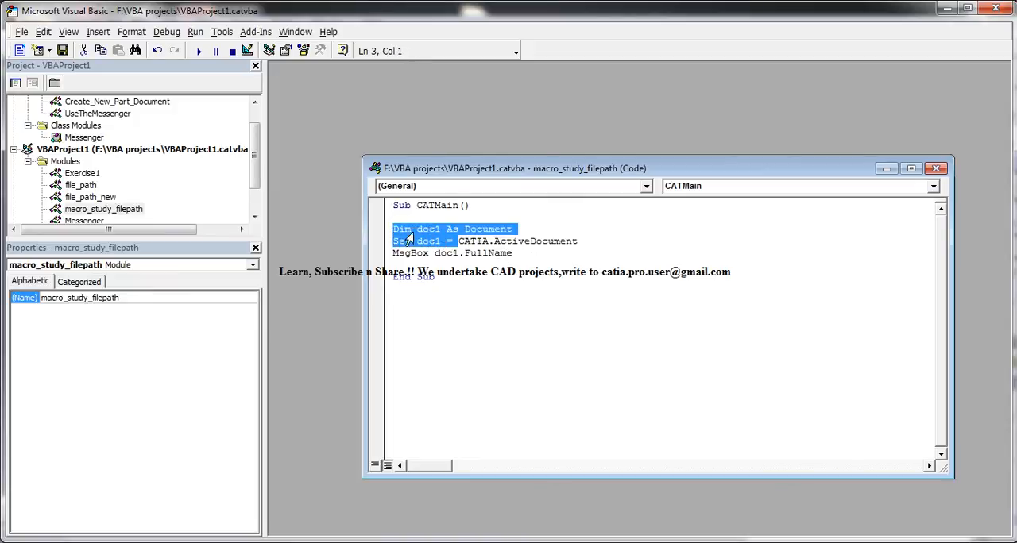
{"action": "key", "text": "Delete"}
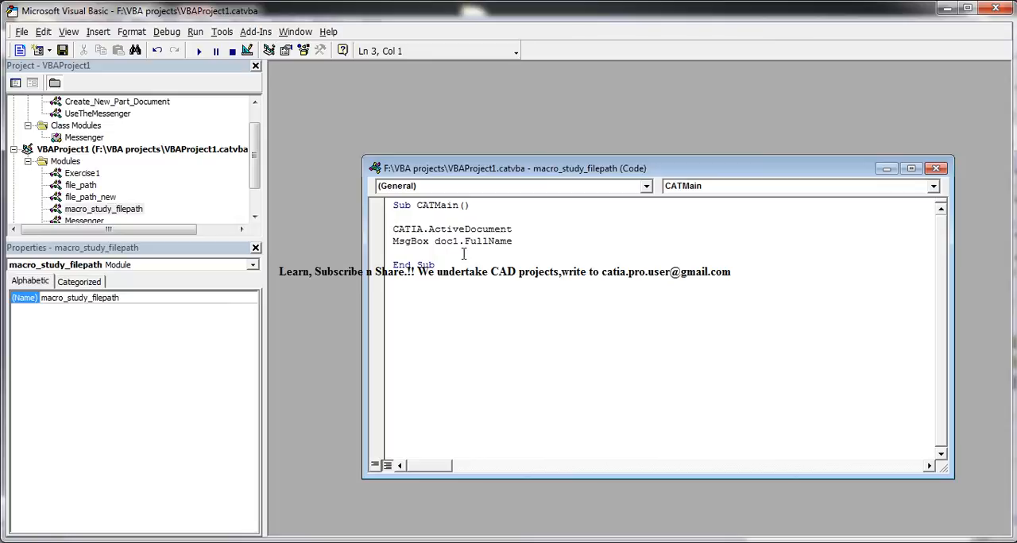
{"action": "double_click", "coordinate": [446, 241]}
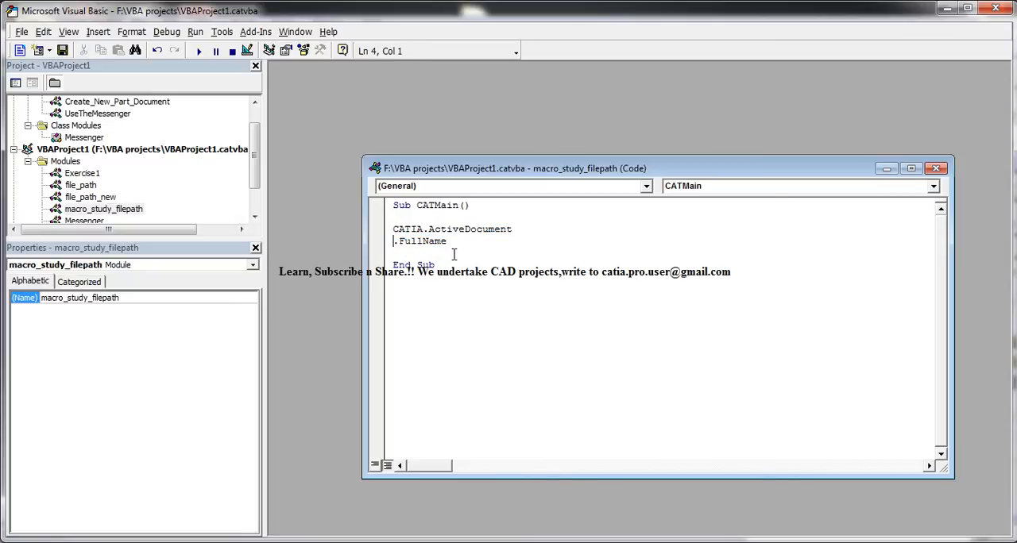
{"action": "key", "text": "Backspace"}
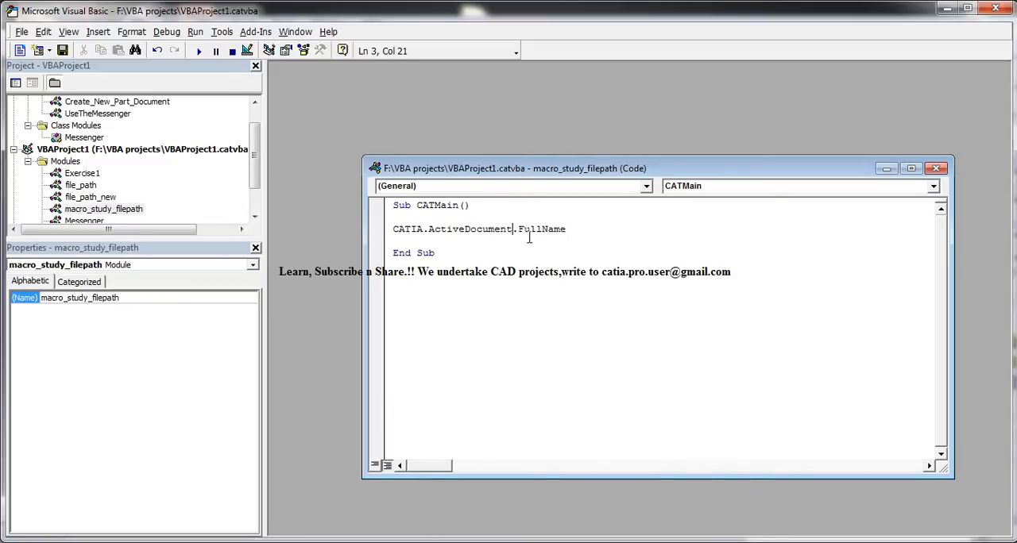
{"action": "type", "text": "msg"}
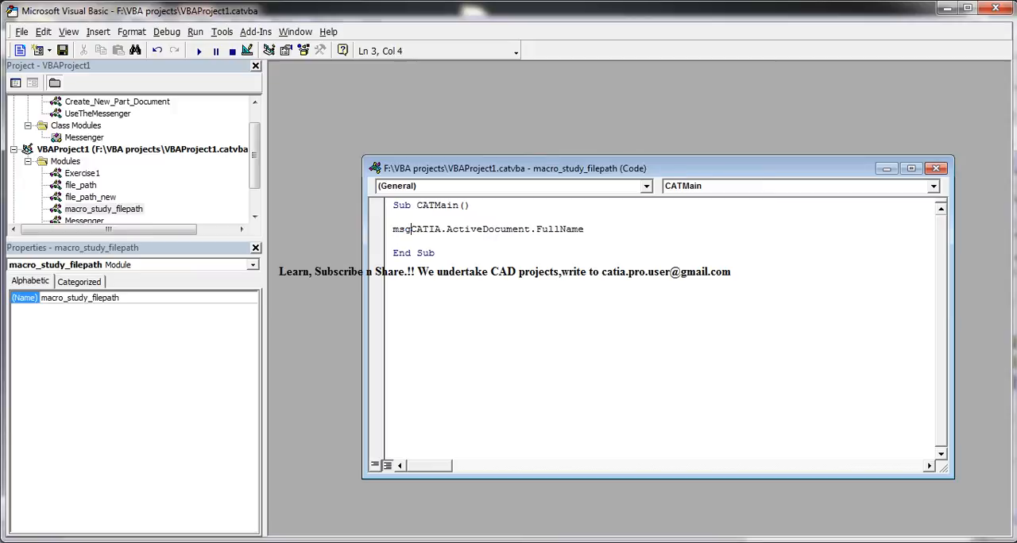
{"action": "type", "text": "box"}
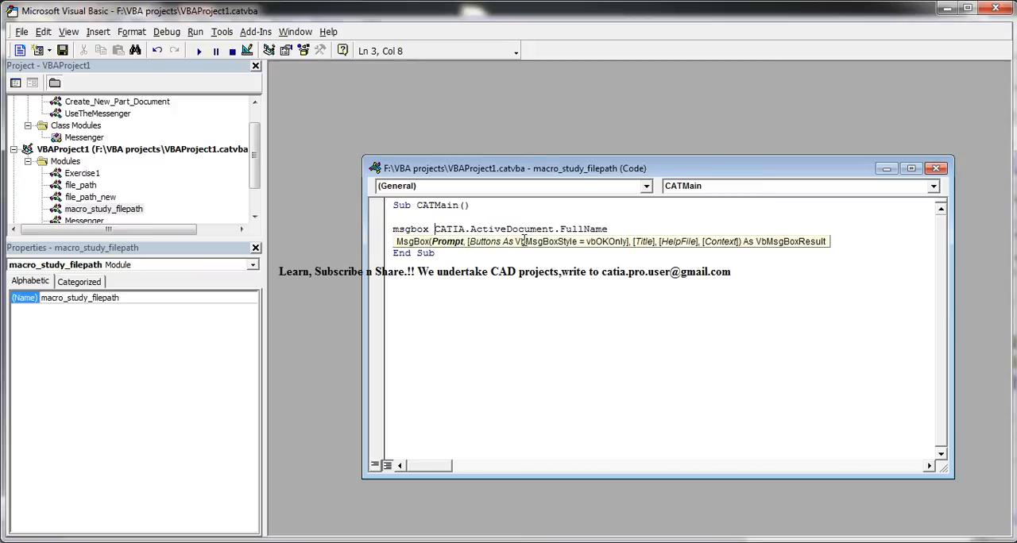
{"action": "left_click", "coordinate": [608, 229]}
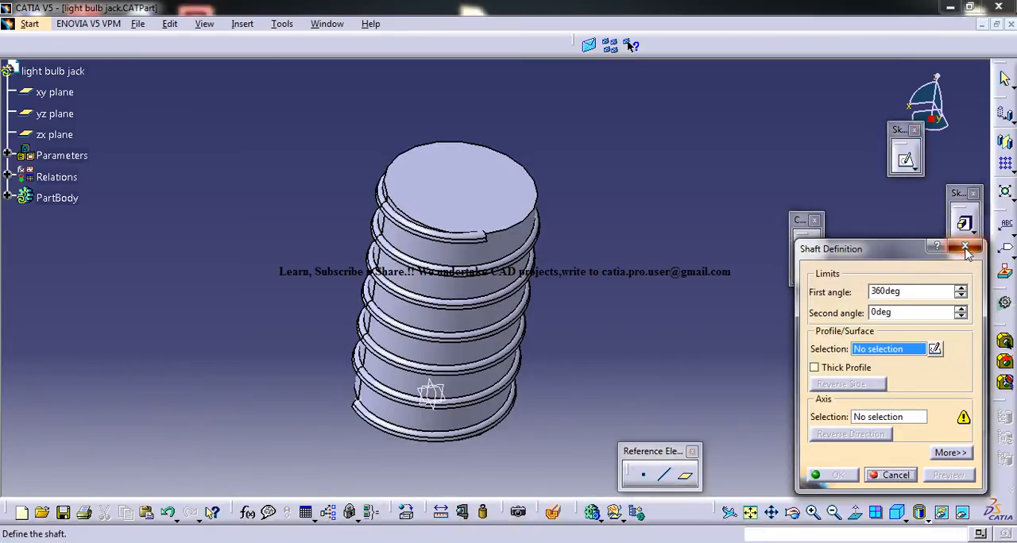
Run the one-line macro_study_filepath again and dismiss its file path message
{"action": "left_click", "coordinate": [282, 23]}
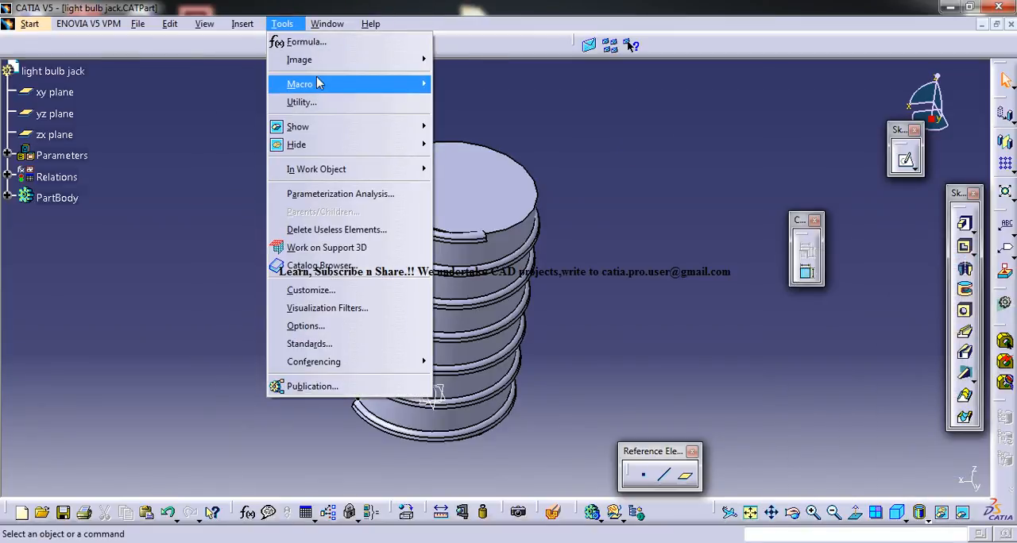
{"action": "left_click", "coordinate": [299, 84]}
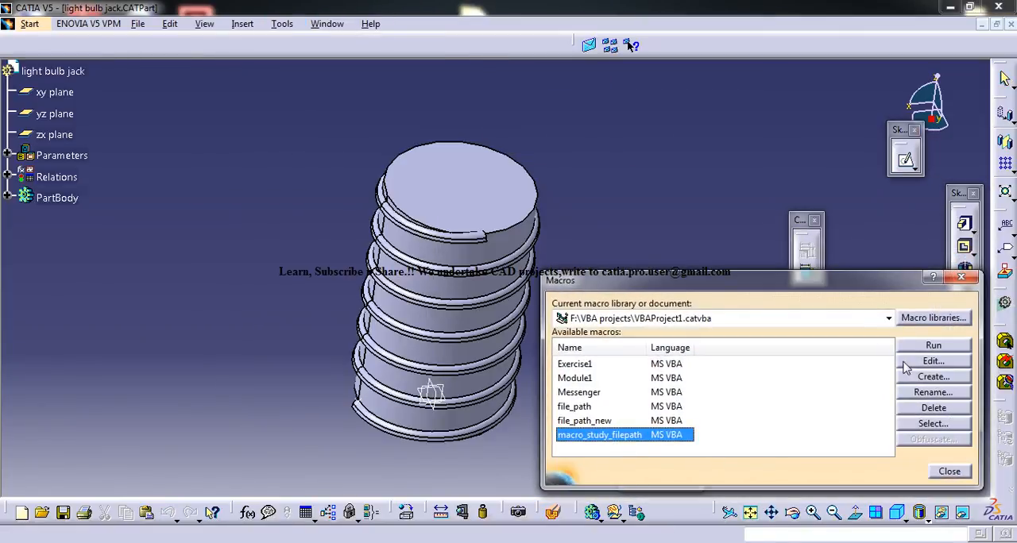
{"action": "left_click", "coordinate": [932, 345]}
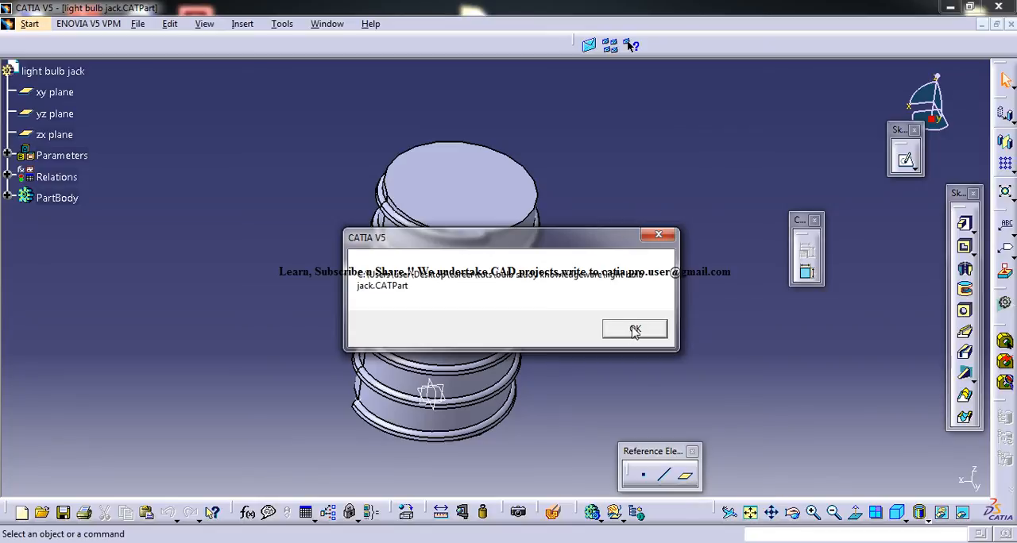
{"action": "left_click", "coordinate": [634, 330]}
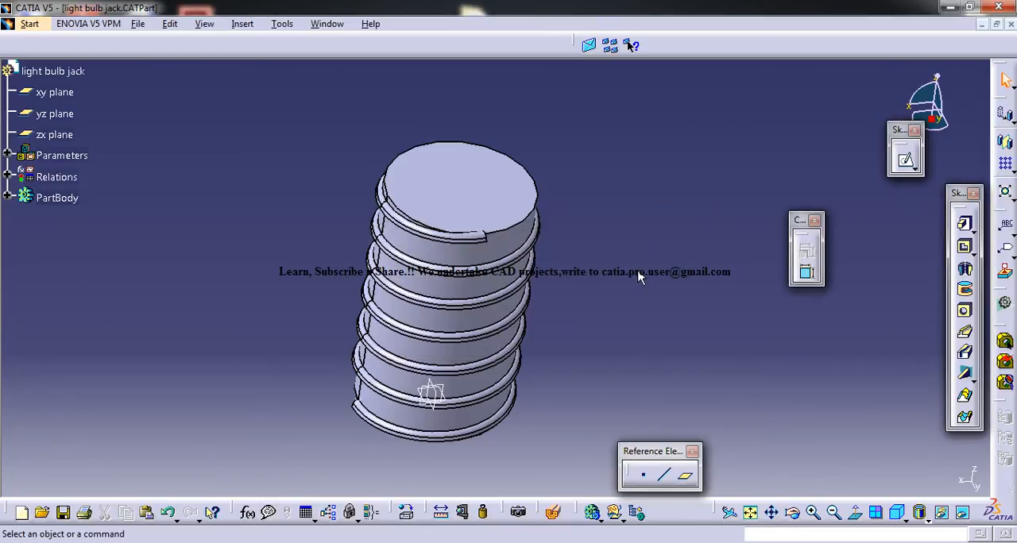
{"action": "left_click", "coordinate": [282, 23]}
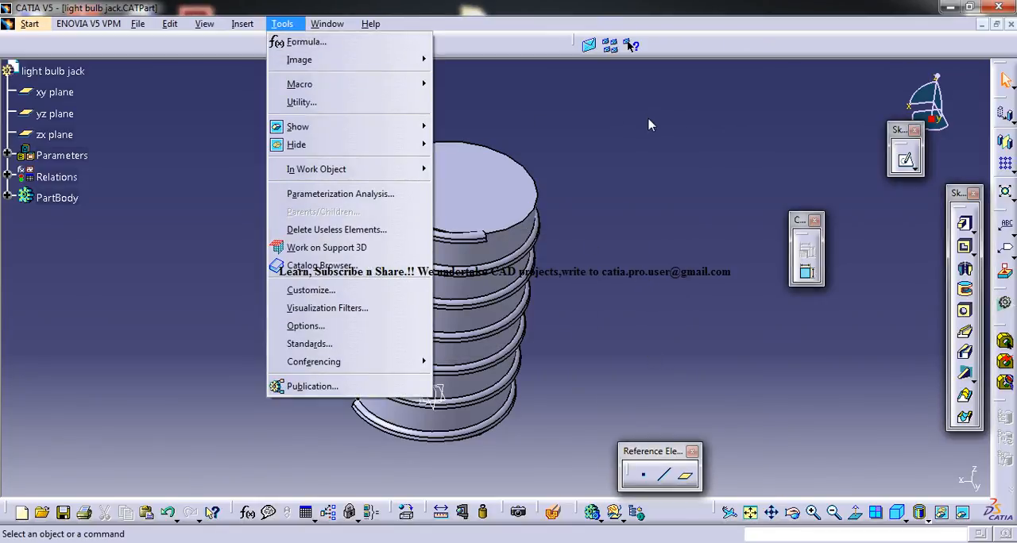
{"action": "mouse_move", "coordinate": [647, 142]}
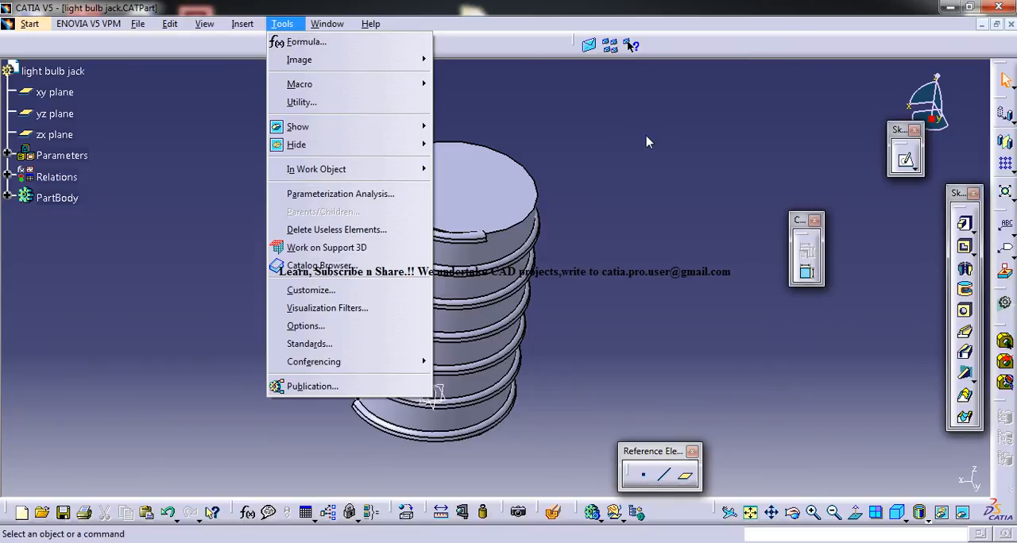